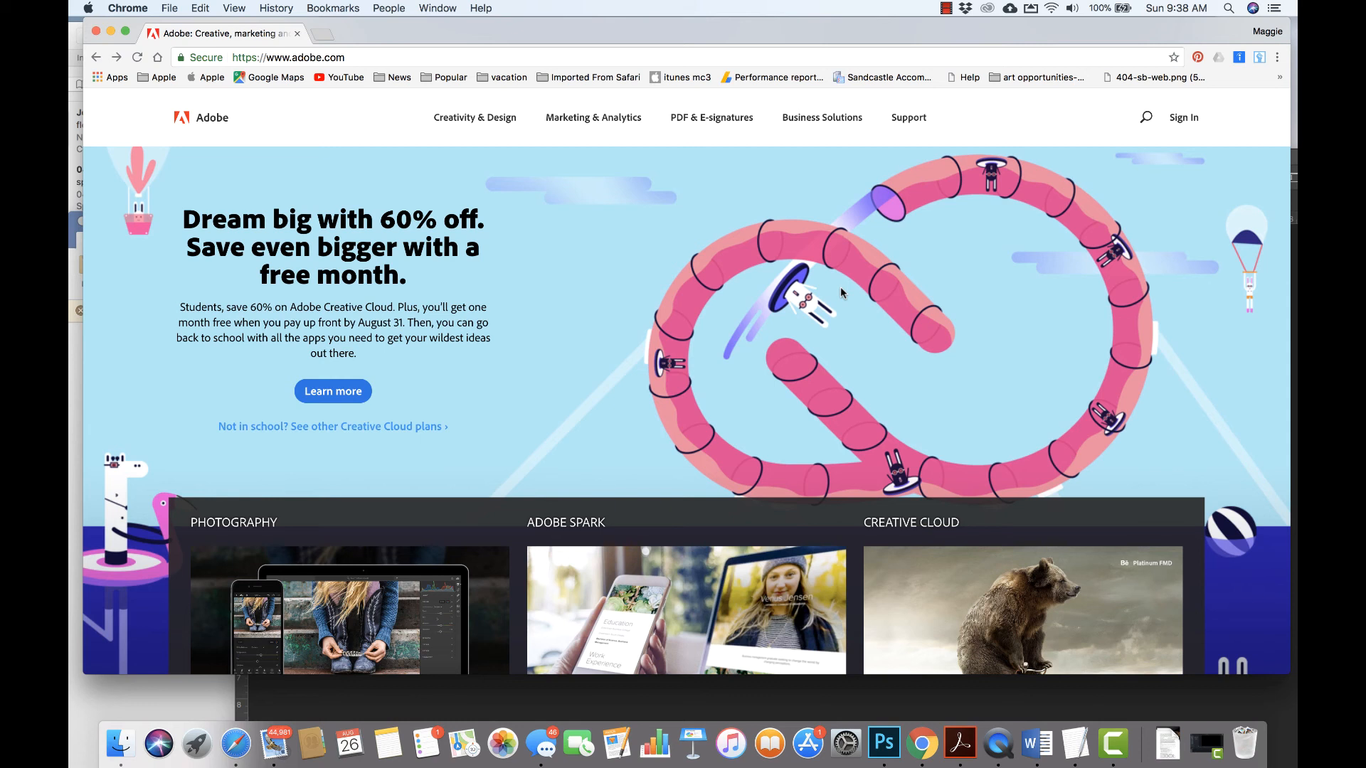
mouse_move(572, 32)
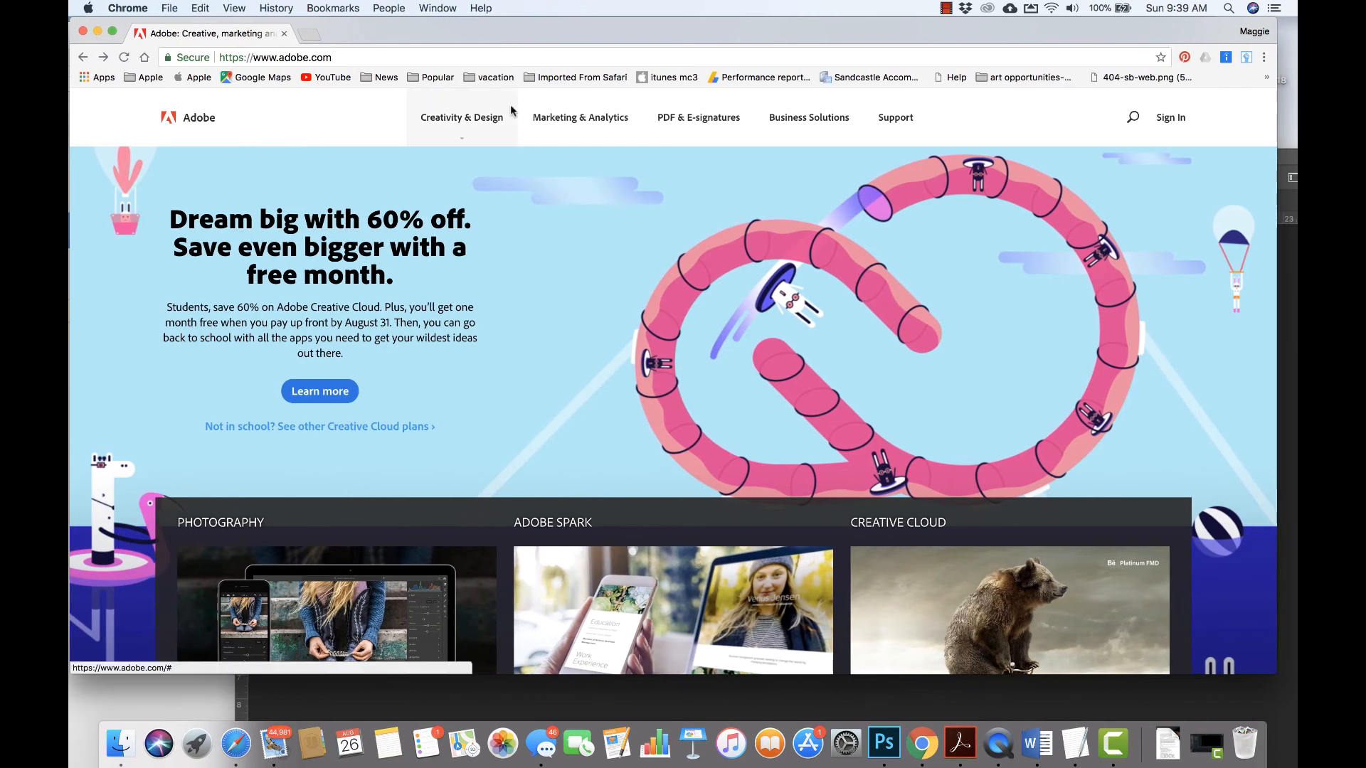
Step: Open the Creativity & Design menu listing Creative Cloud plans and featured products
left_click(462, 118)
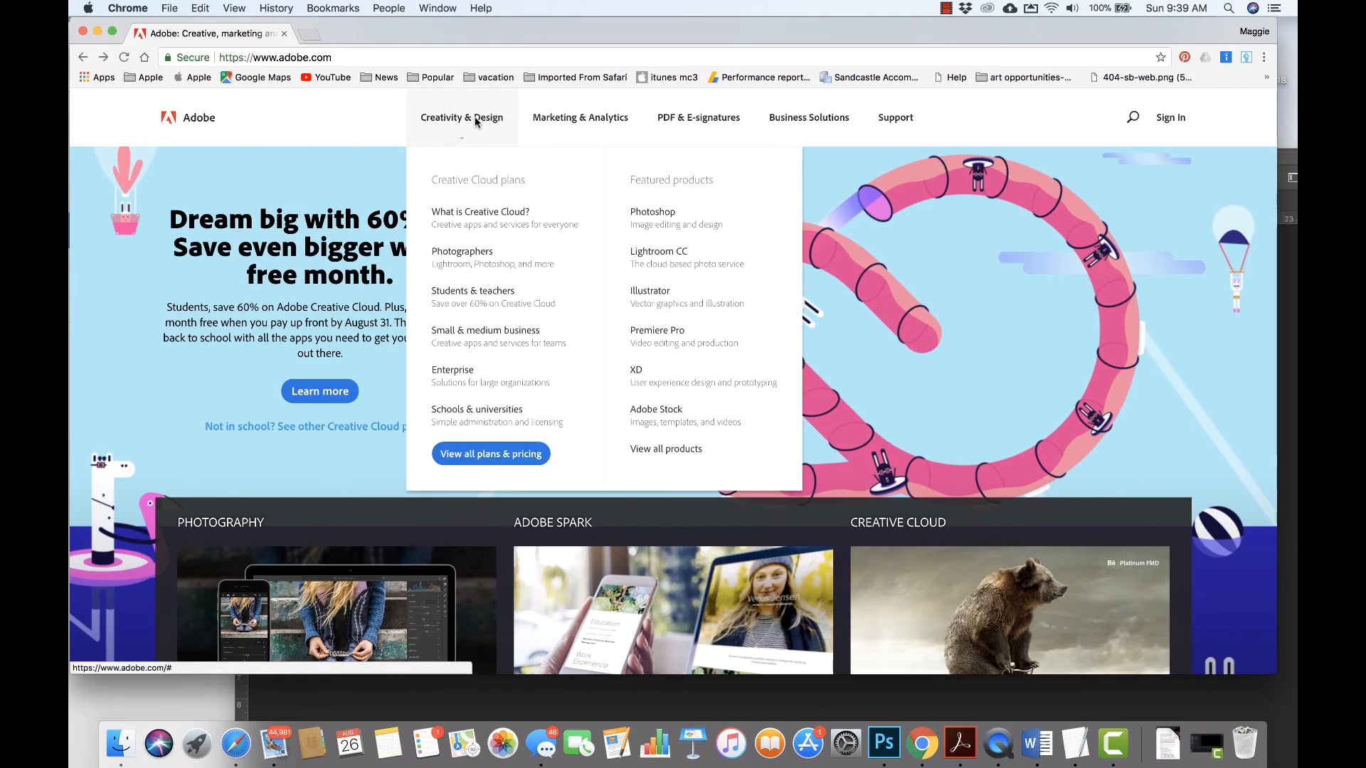
mouse_move(489, 454)
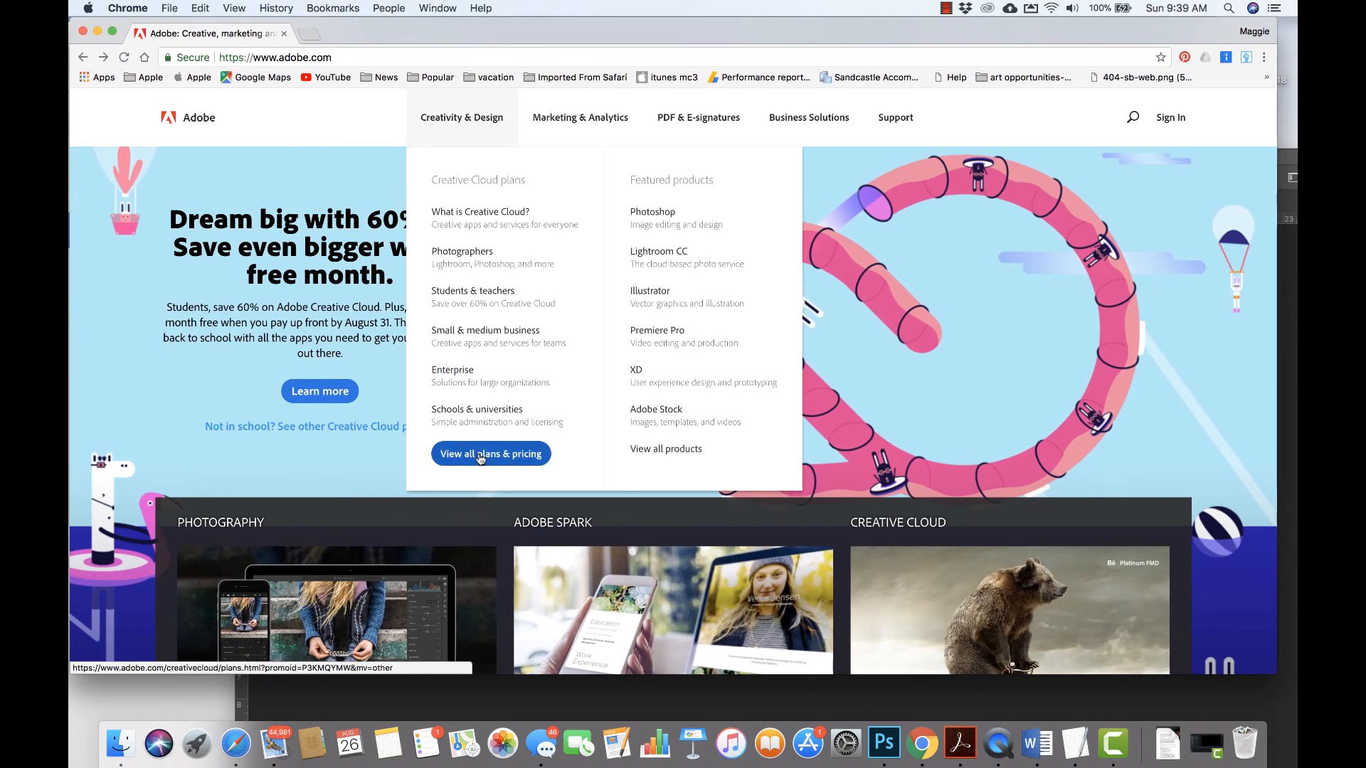
Step: Open Plans & Pricing, browse Business and Schools, then show Students and Teachers
left_click(490, 454)
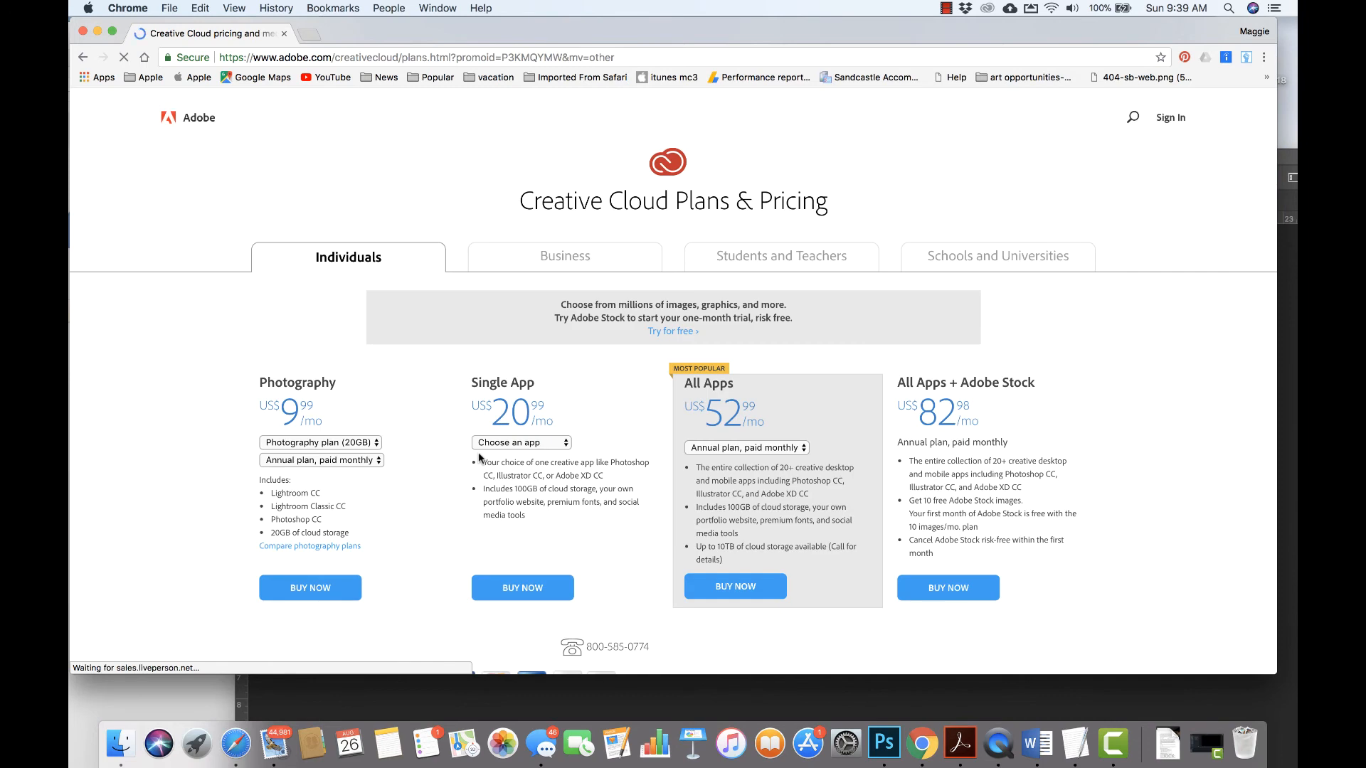
mouse_move(468, 273)
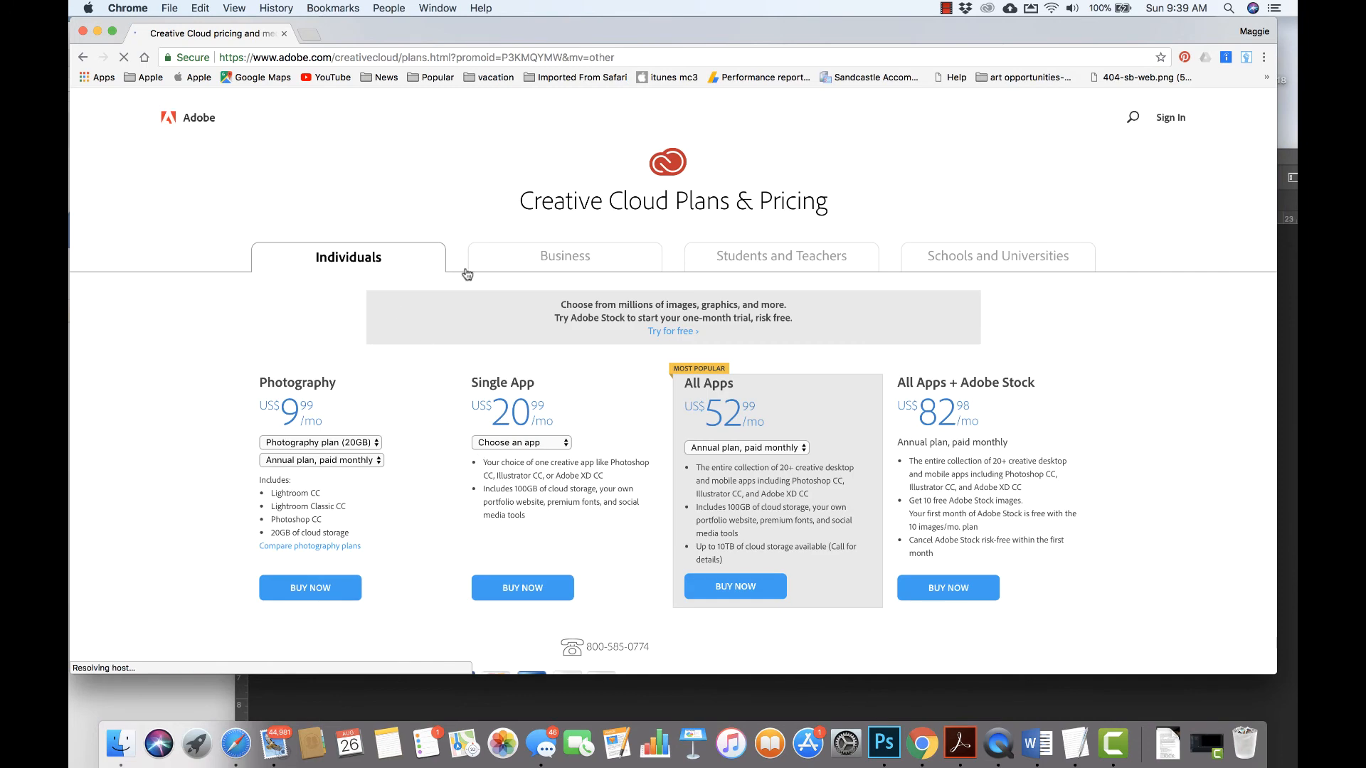
left_click(564, 255)
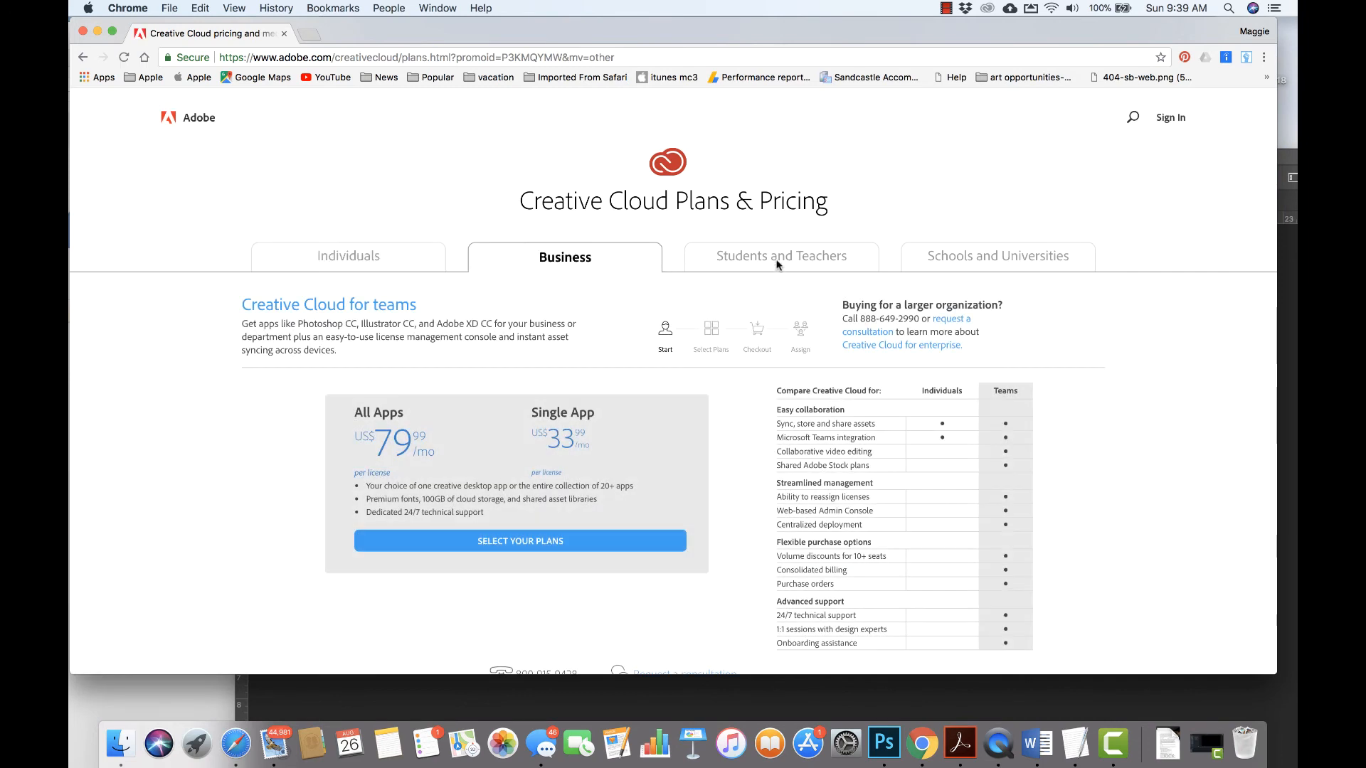
left_click(997, 256)
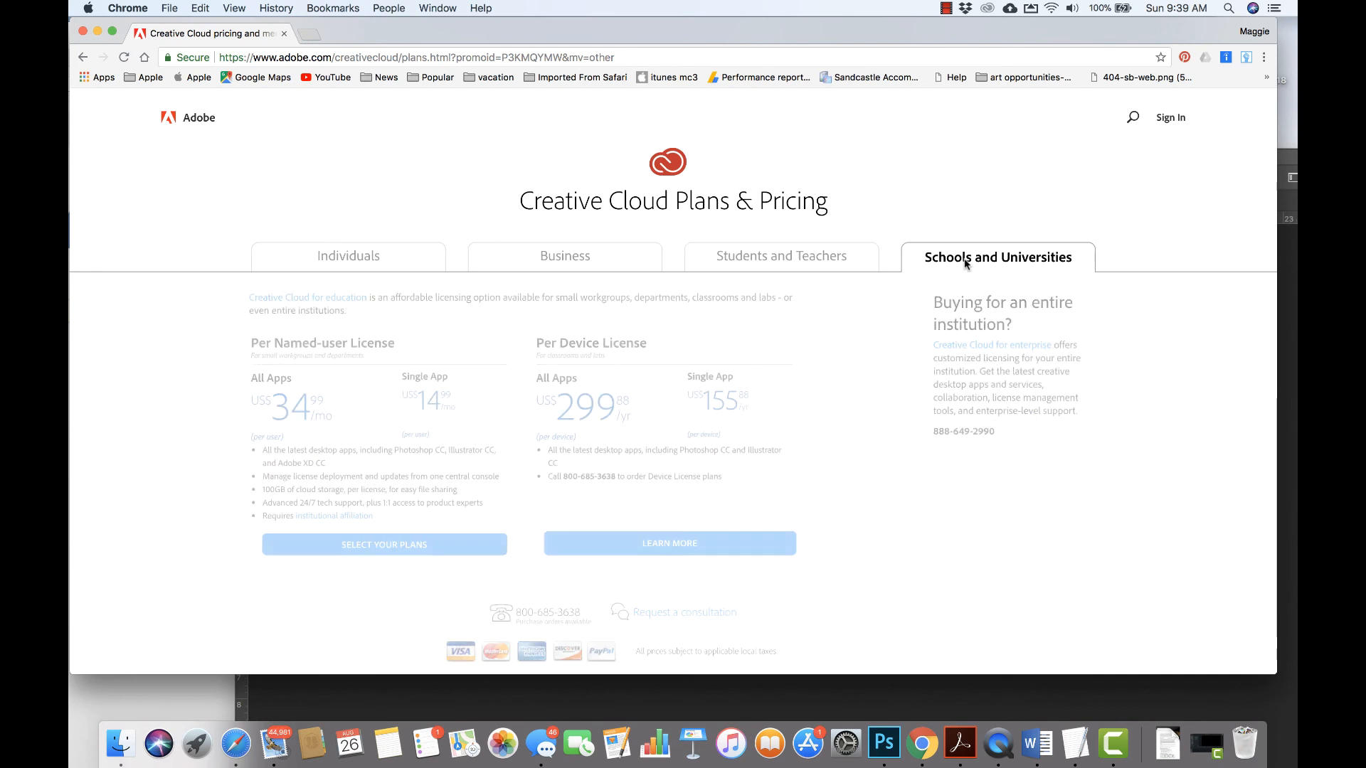
left_click(781, 256)
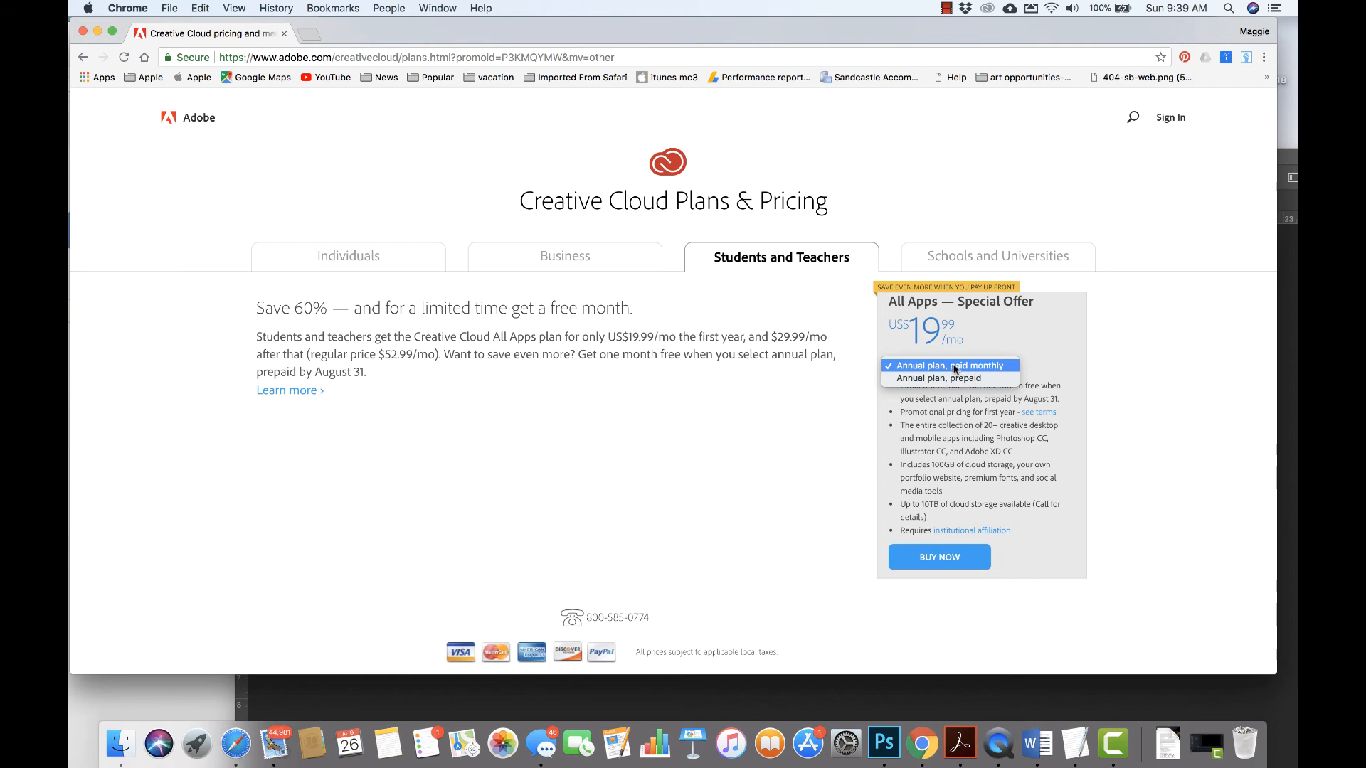
Step: Try annual prepaid billing, then return to annual plan paid monthly at US$19.99/mo
left_click(940, 377)
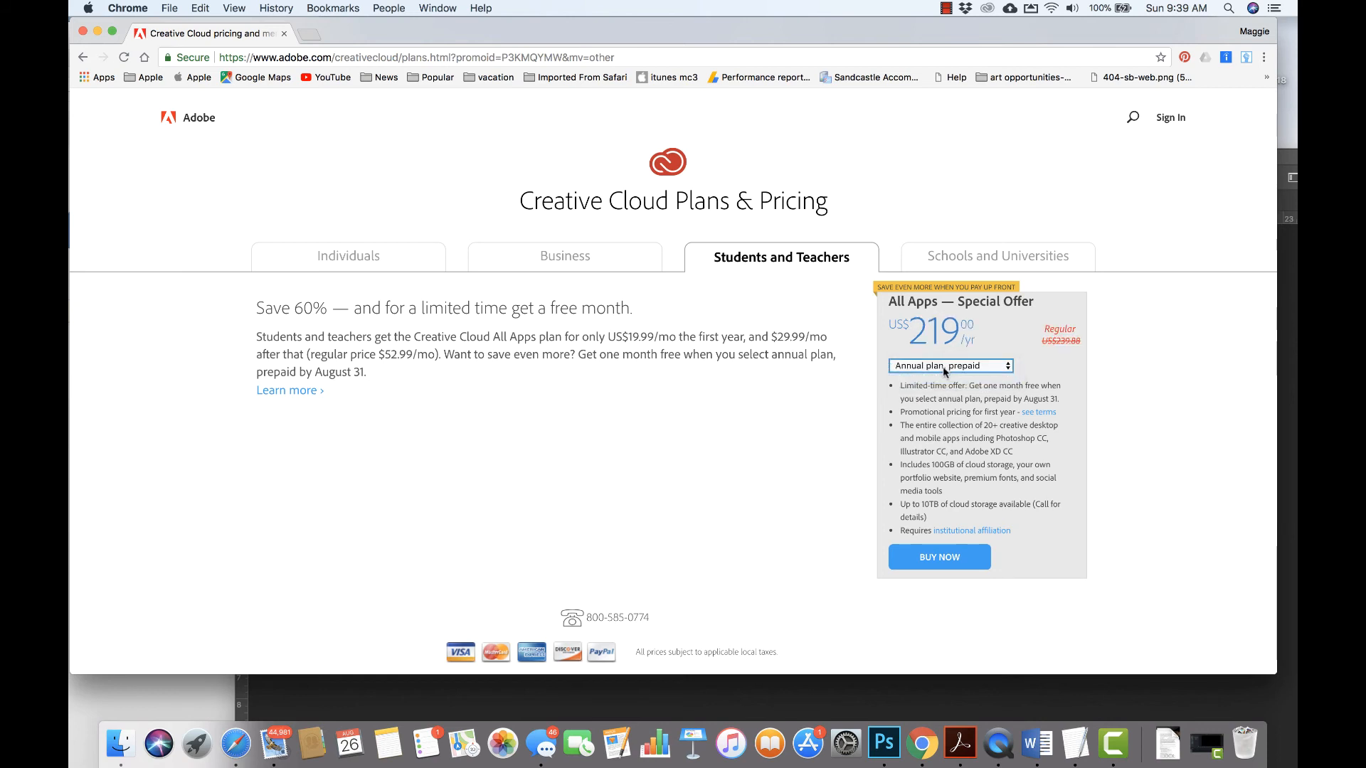
left_click(951, 365)
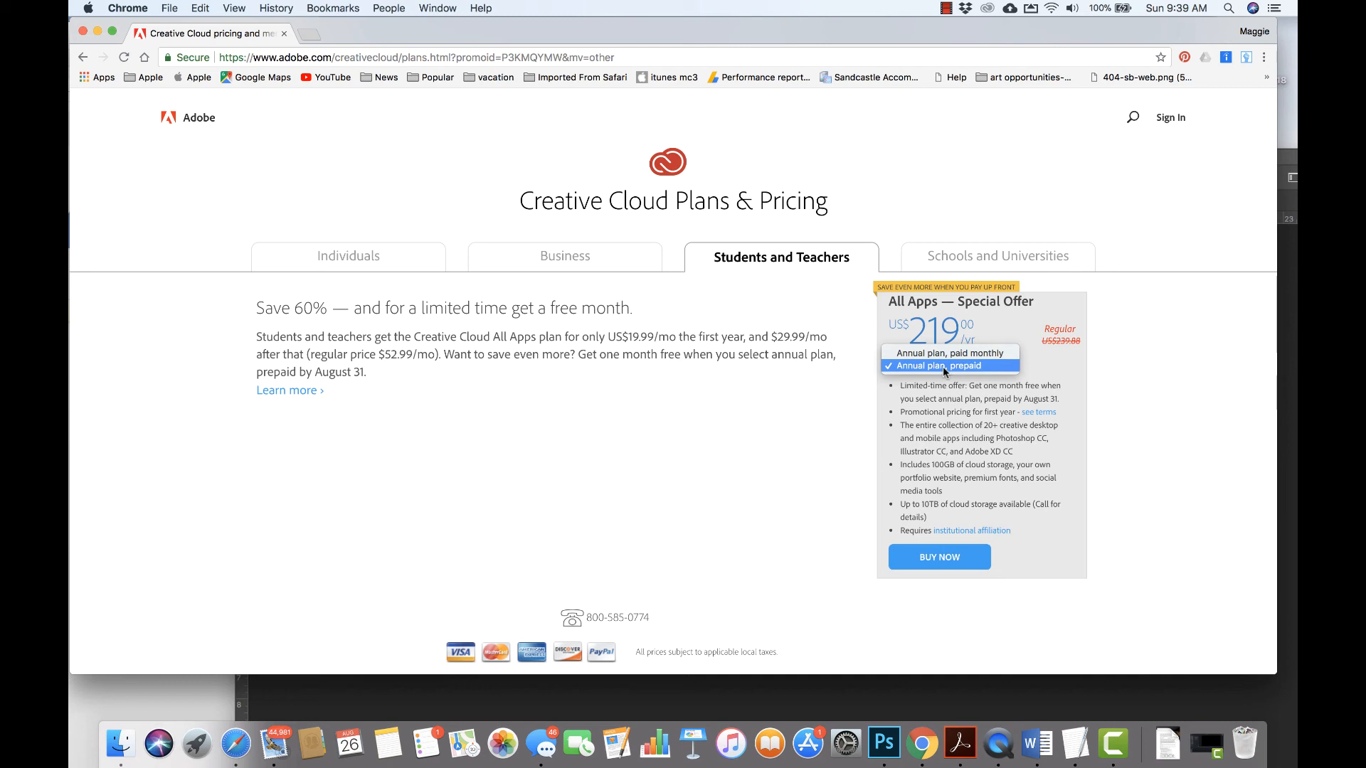
left_click(948, 352)
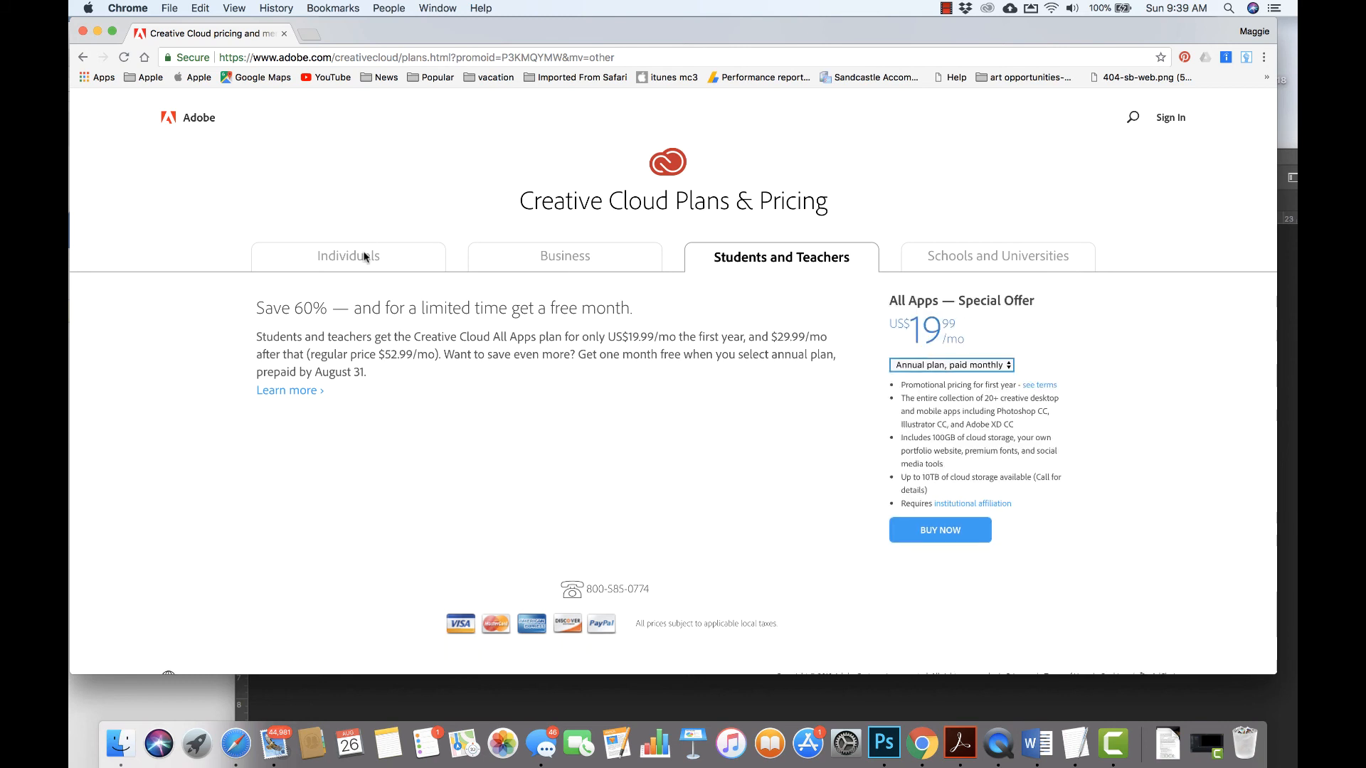
left_click(348, 256)
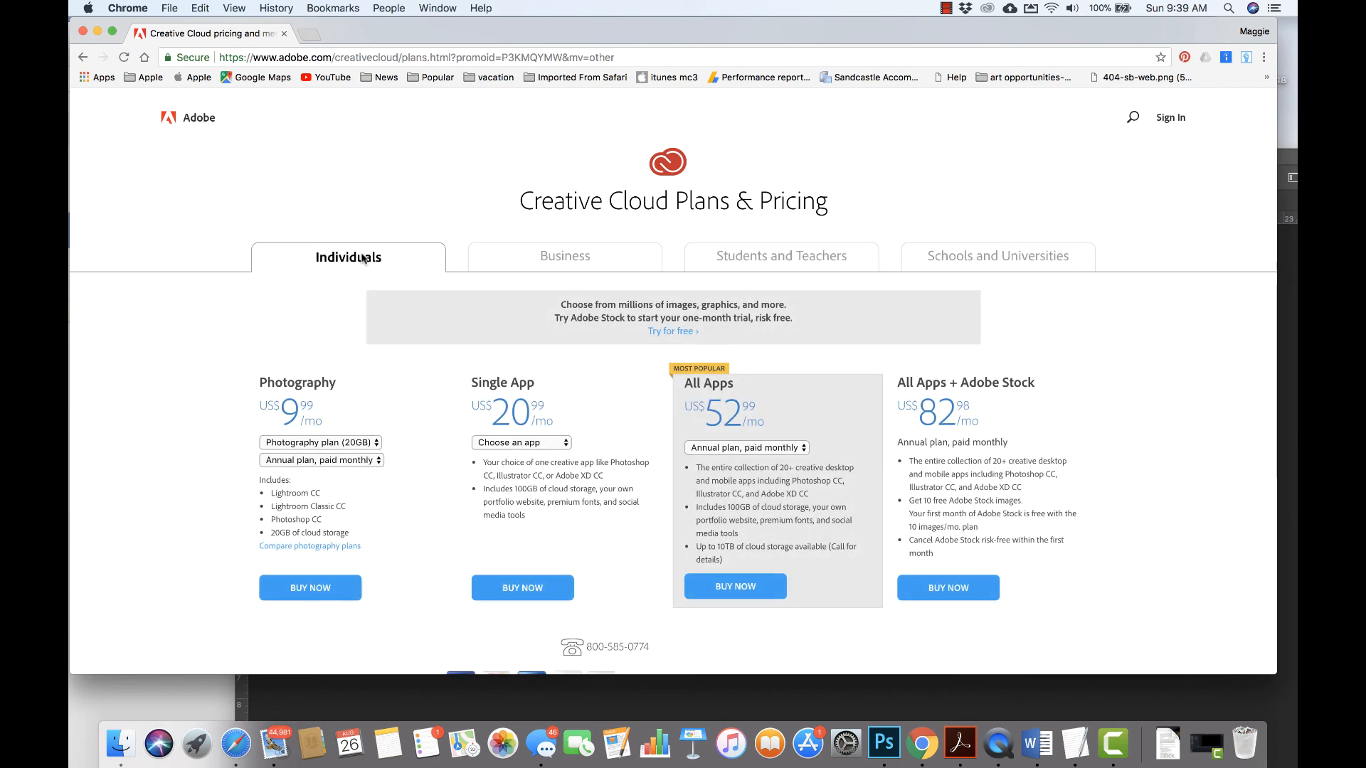
left_click(520, 442)
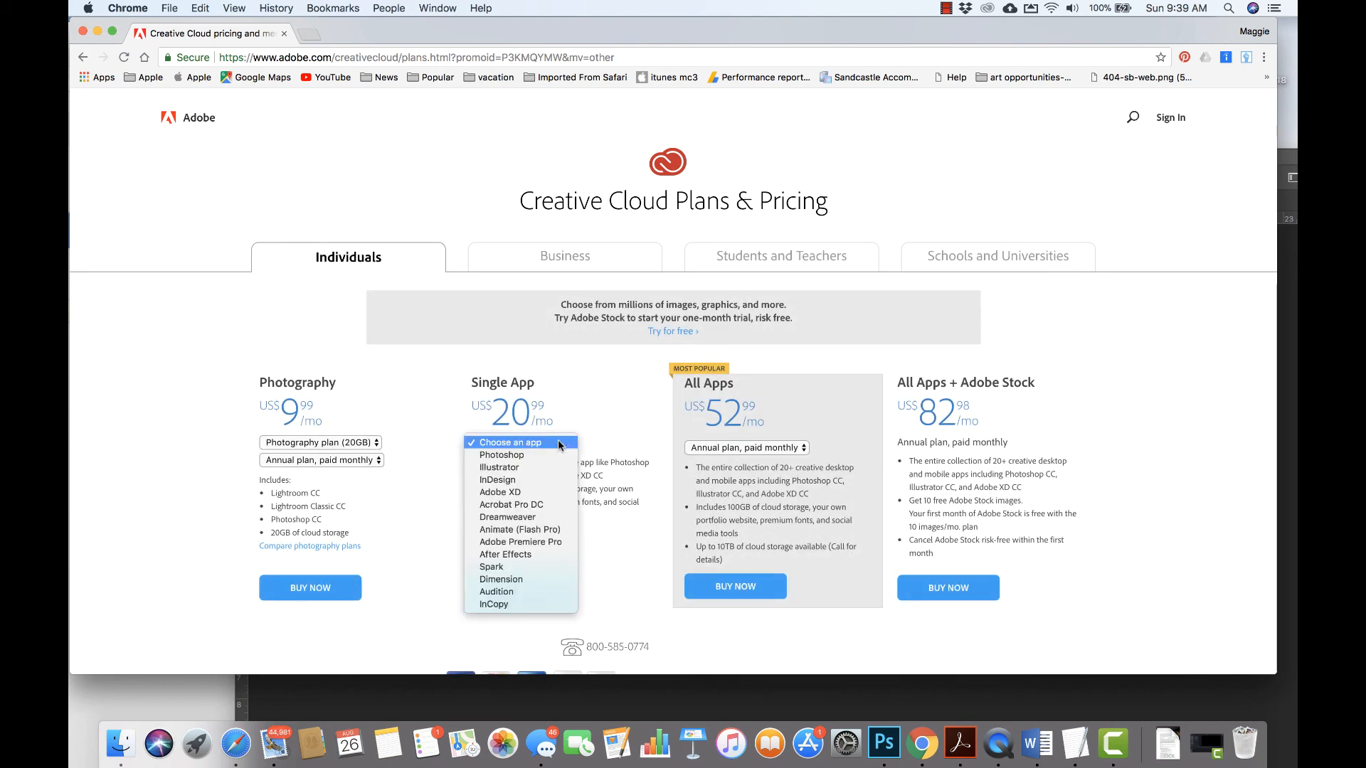
left_click(502, 454)
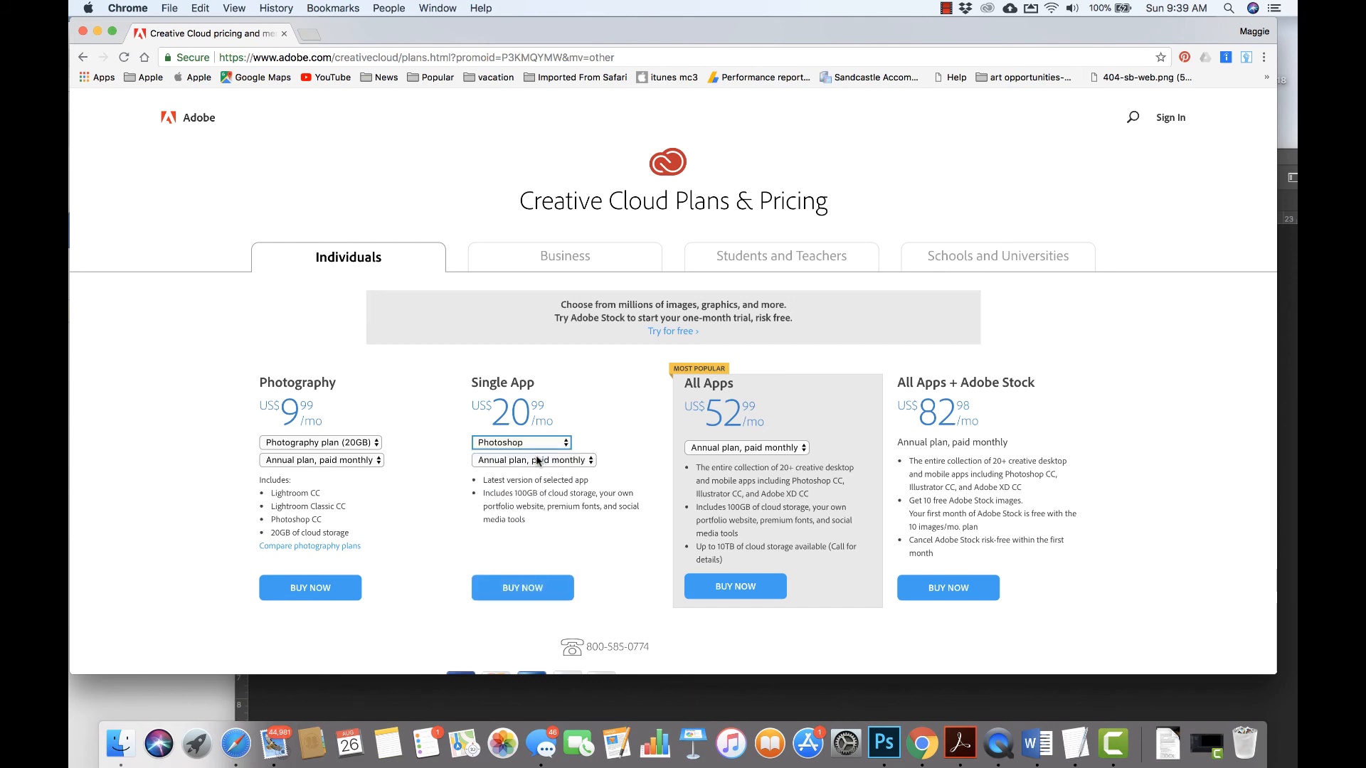
left_click(533, 460)
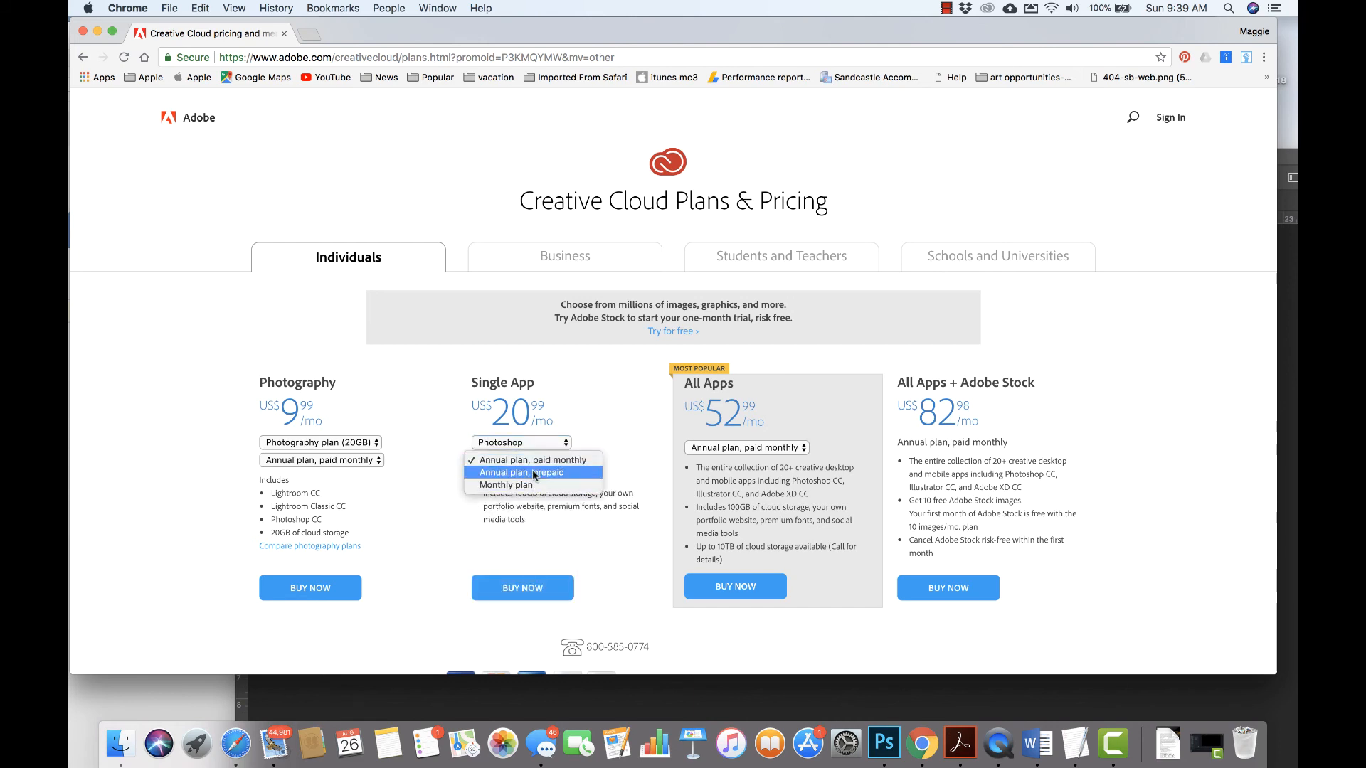
left_click(533, 472)
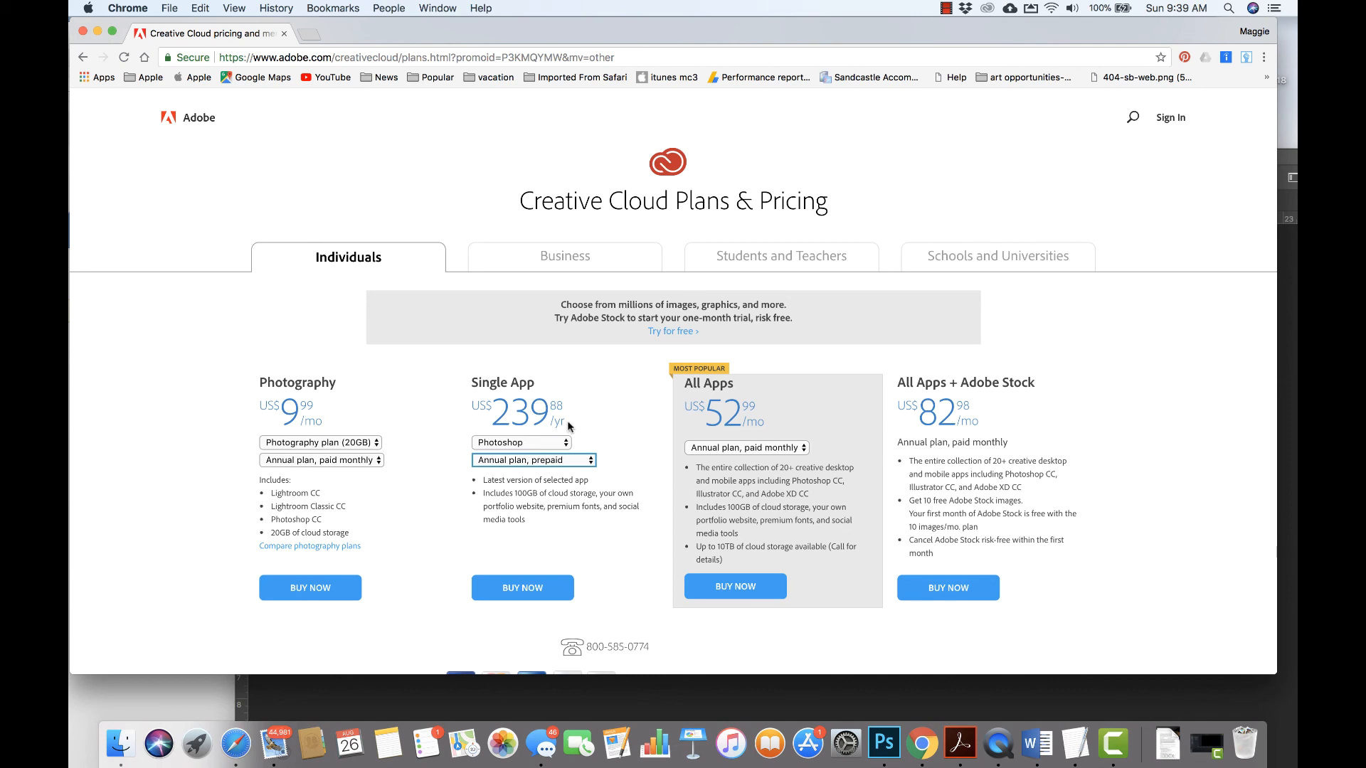
left_click(521, 442)
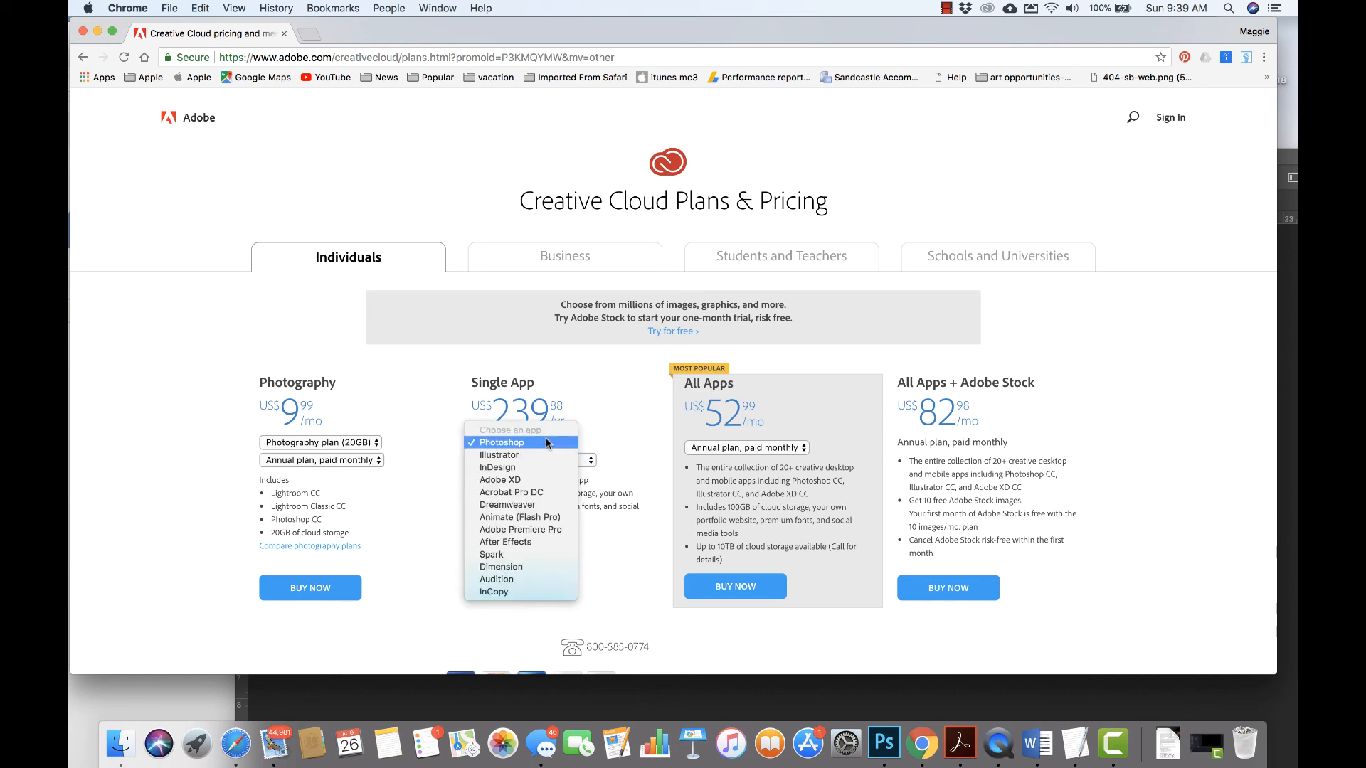
left_click(498, 455)
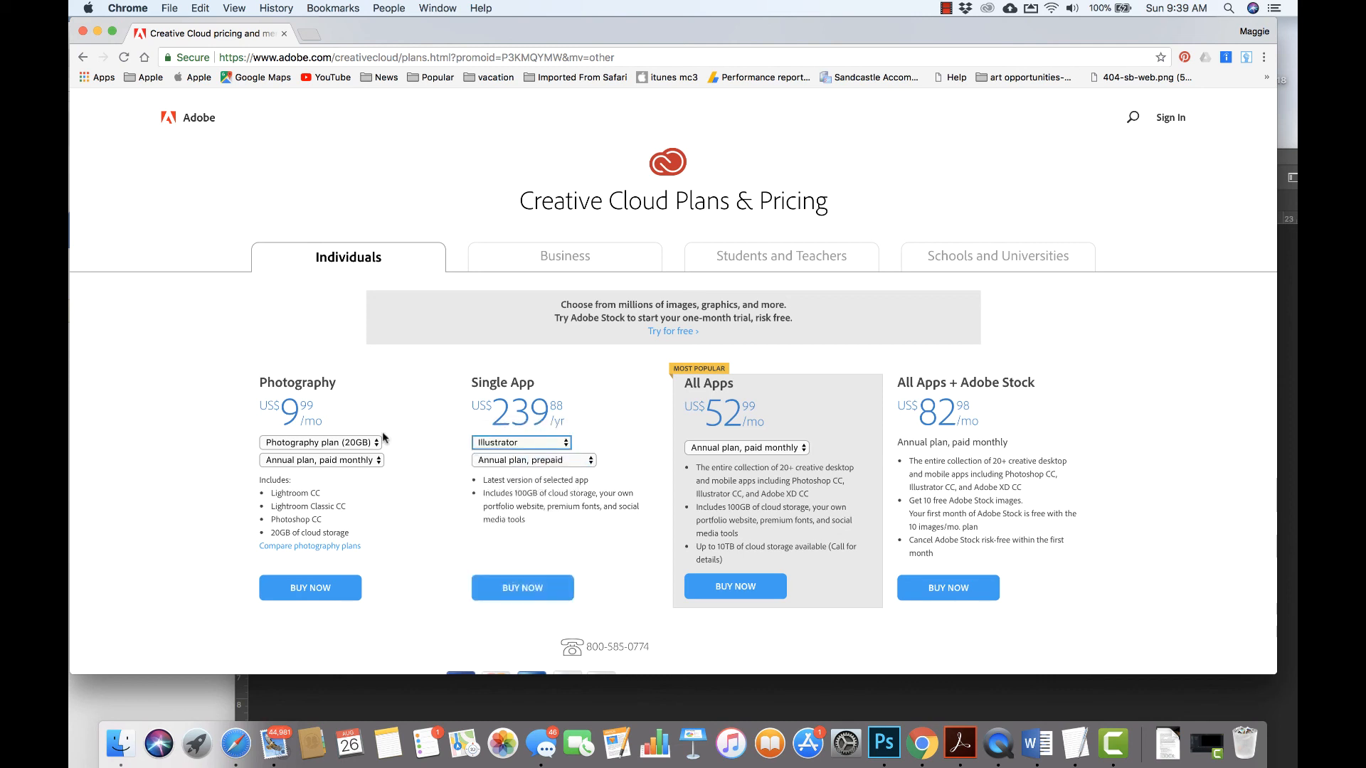
left_click(319, 442)
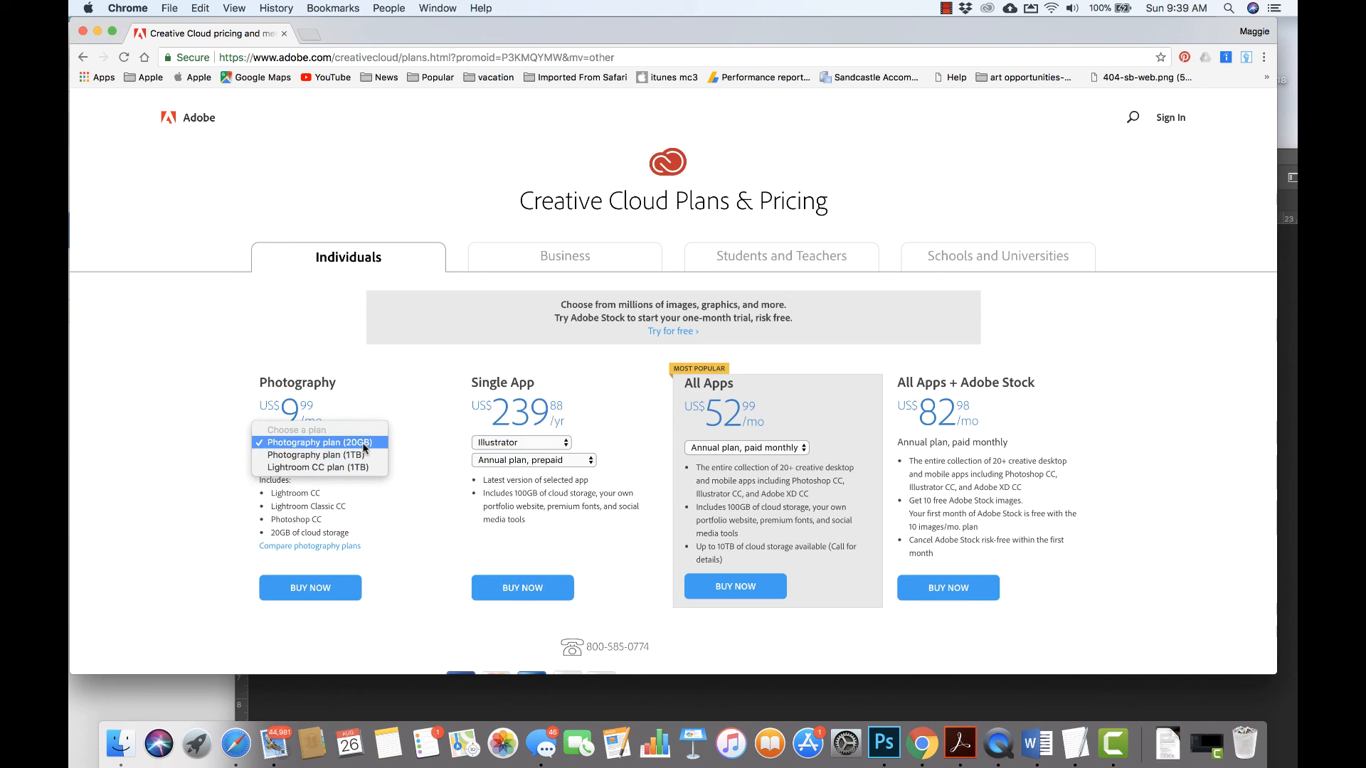
left_click(316, 442)
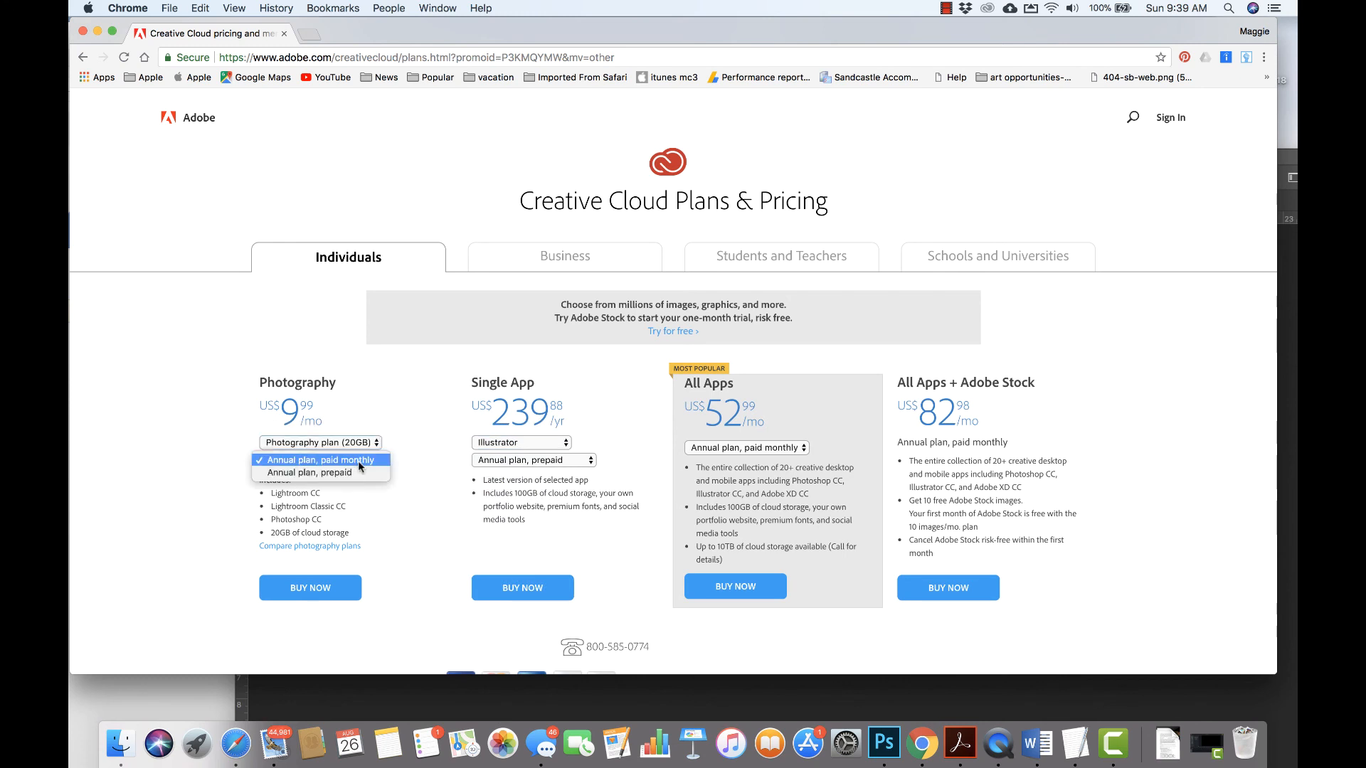
left_click(319, 459)
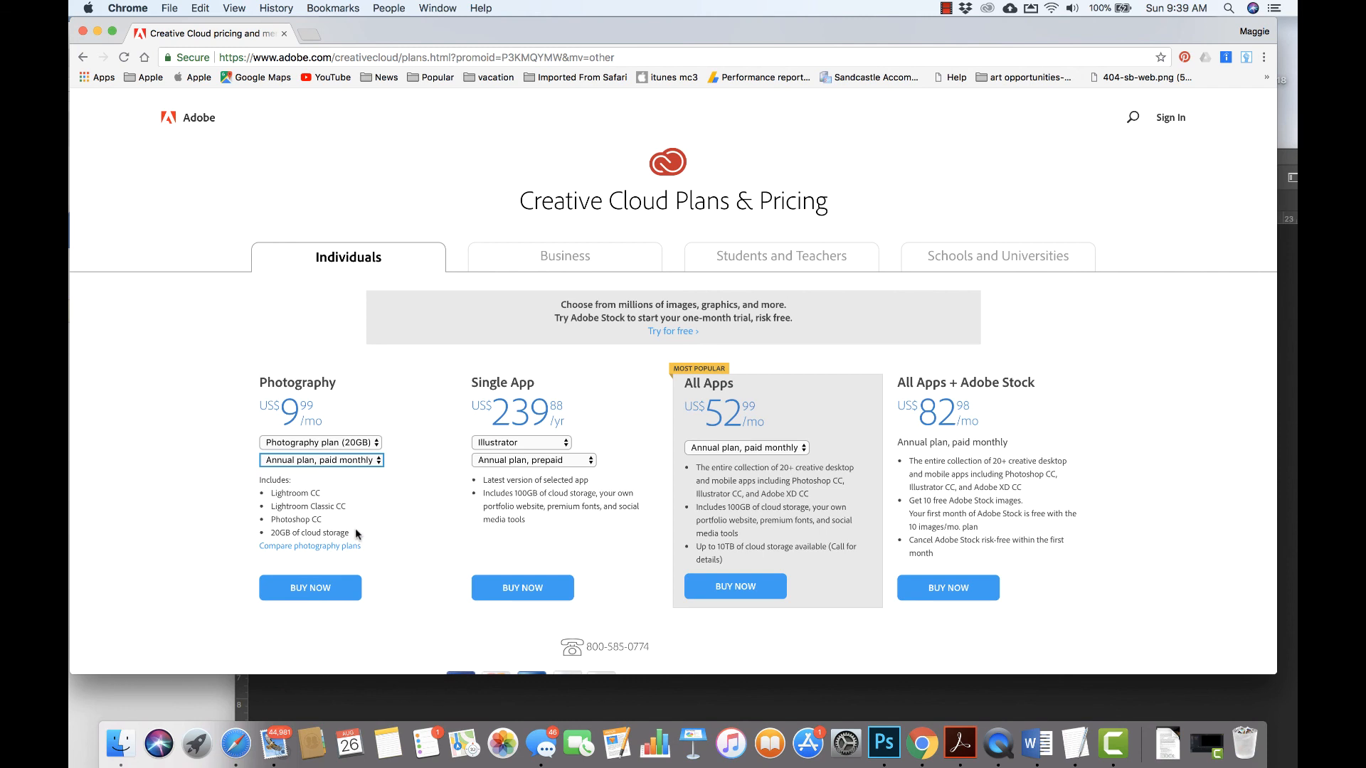
mouse_move(675, 441)
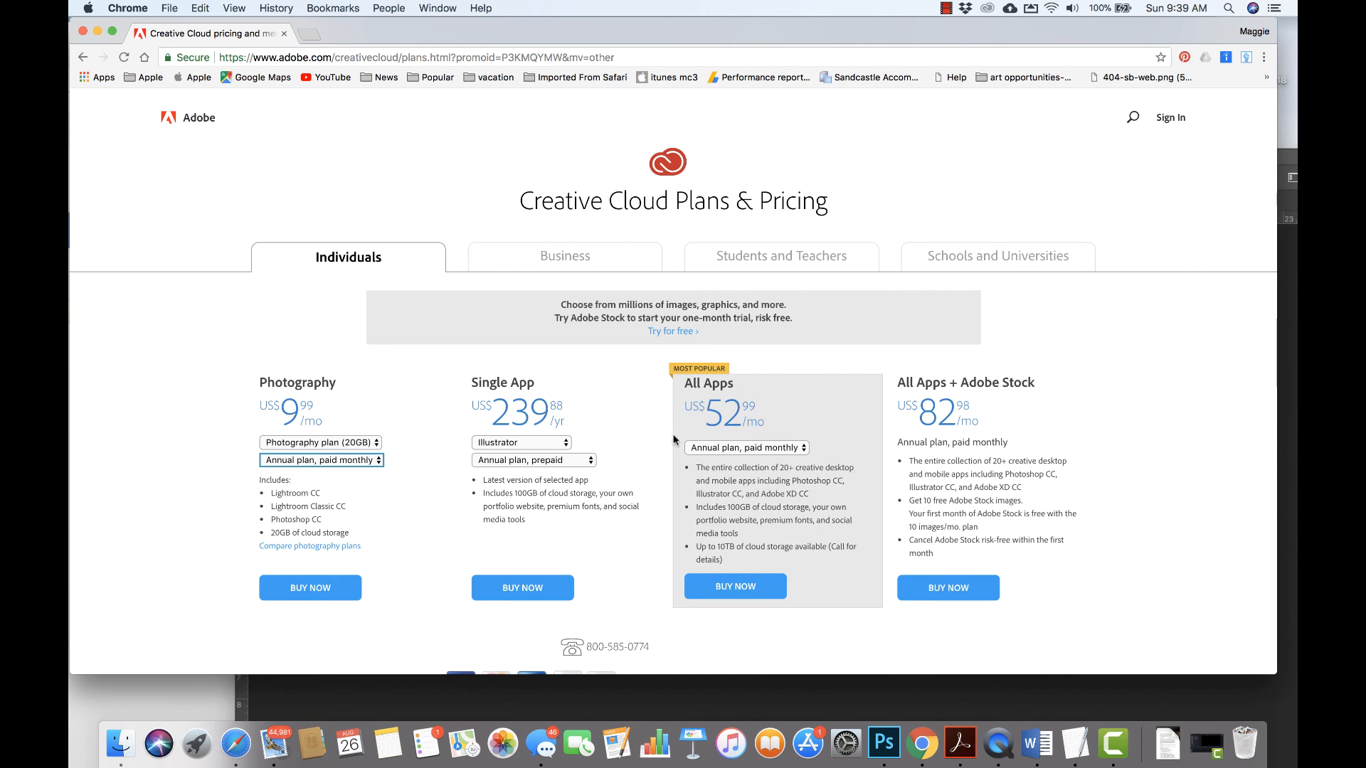
Step: Switch All Apps to monthly (US$79.49/mo), then annual prepaid (US$599.88/yr)
left_click(747, 447)
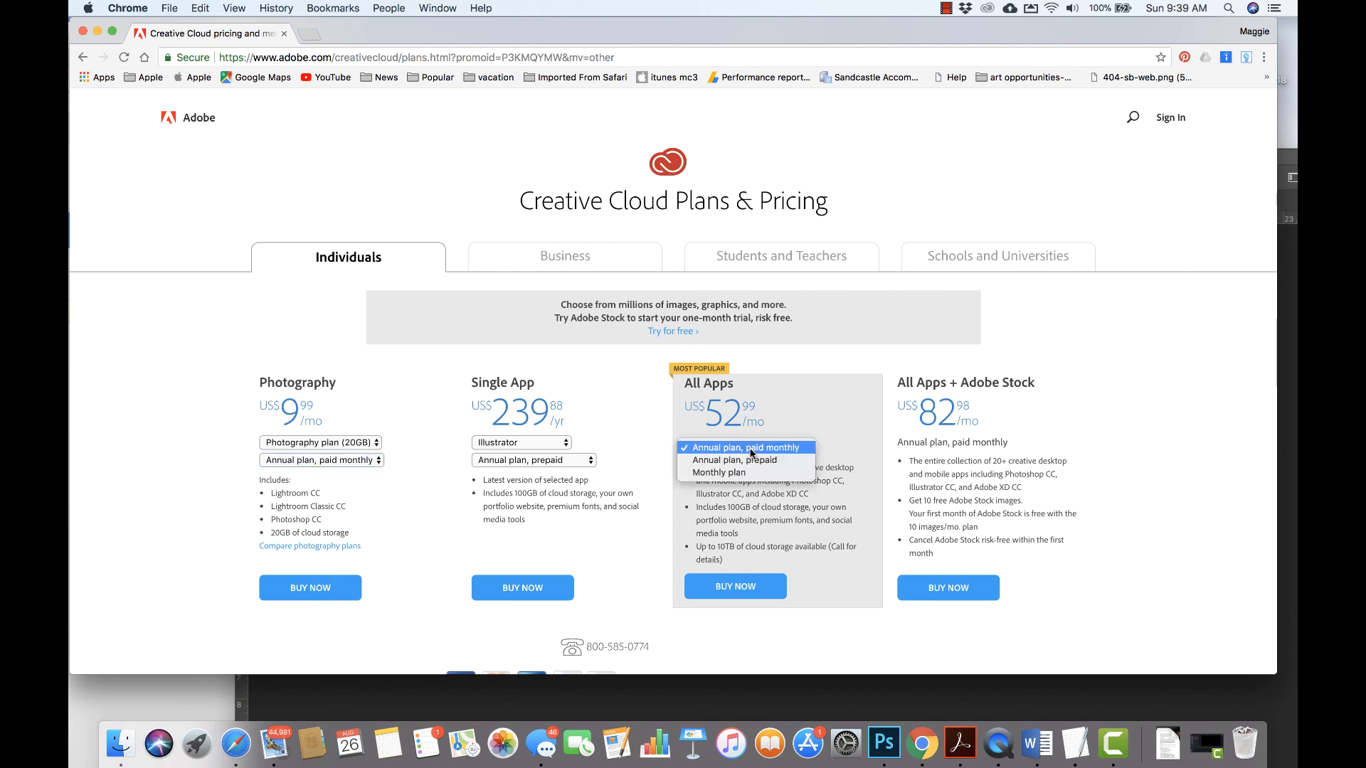
mouse_move(740, 472)
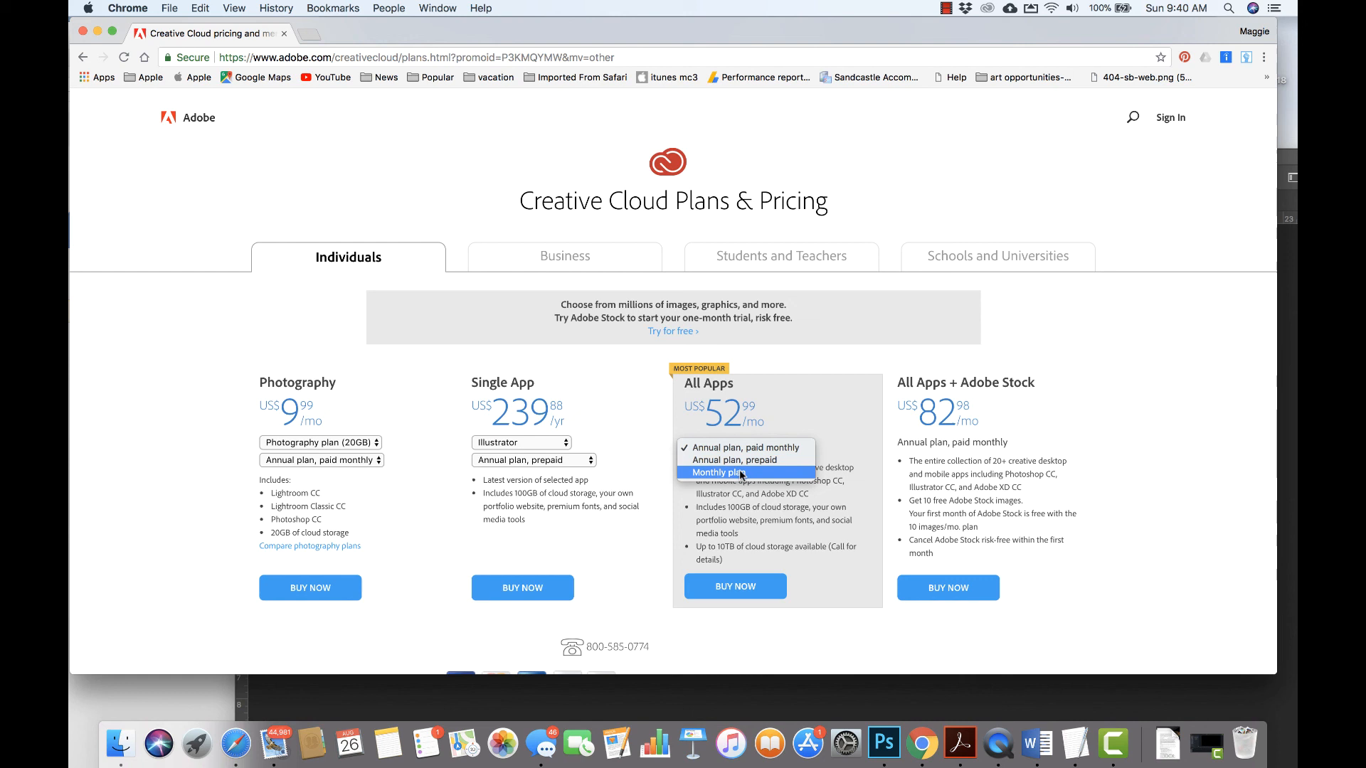
left_click(718, 472)
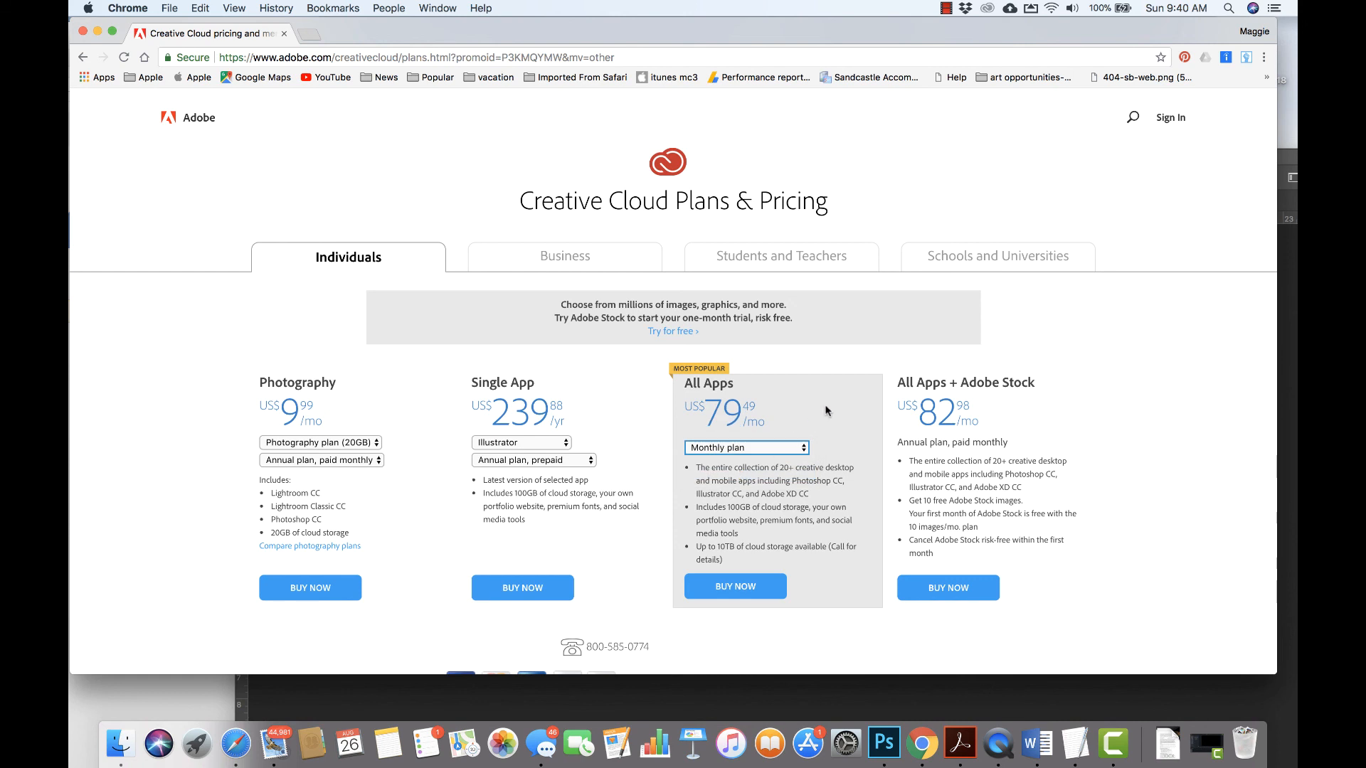
mouse_move(724, 354)
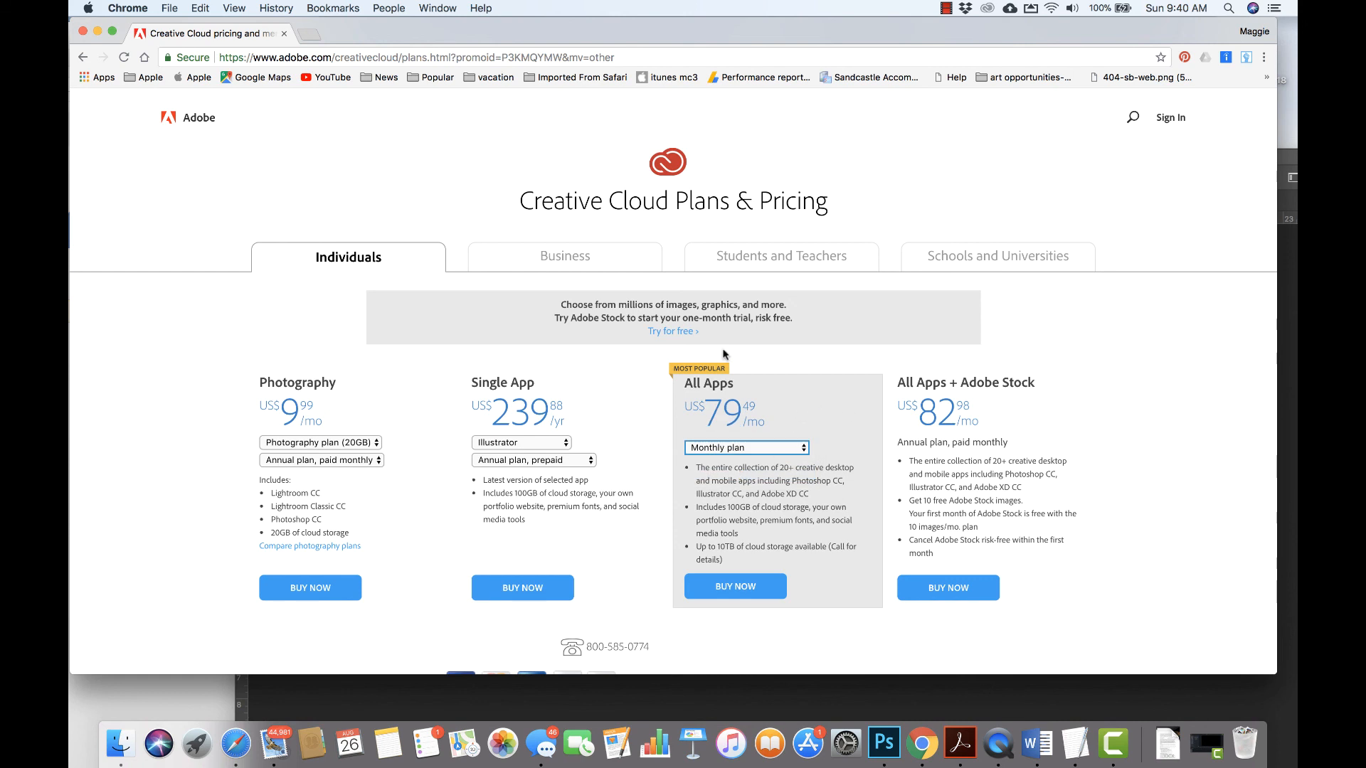
mouse_move(787, 434)
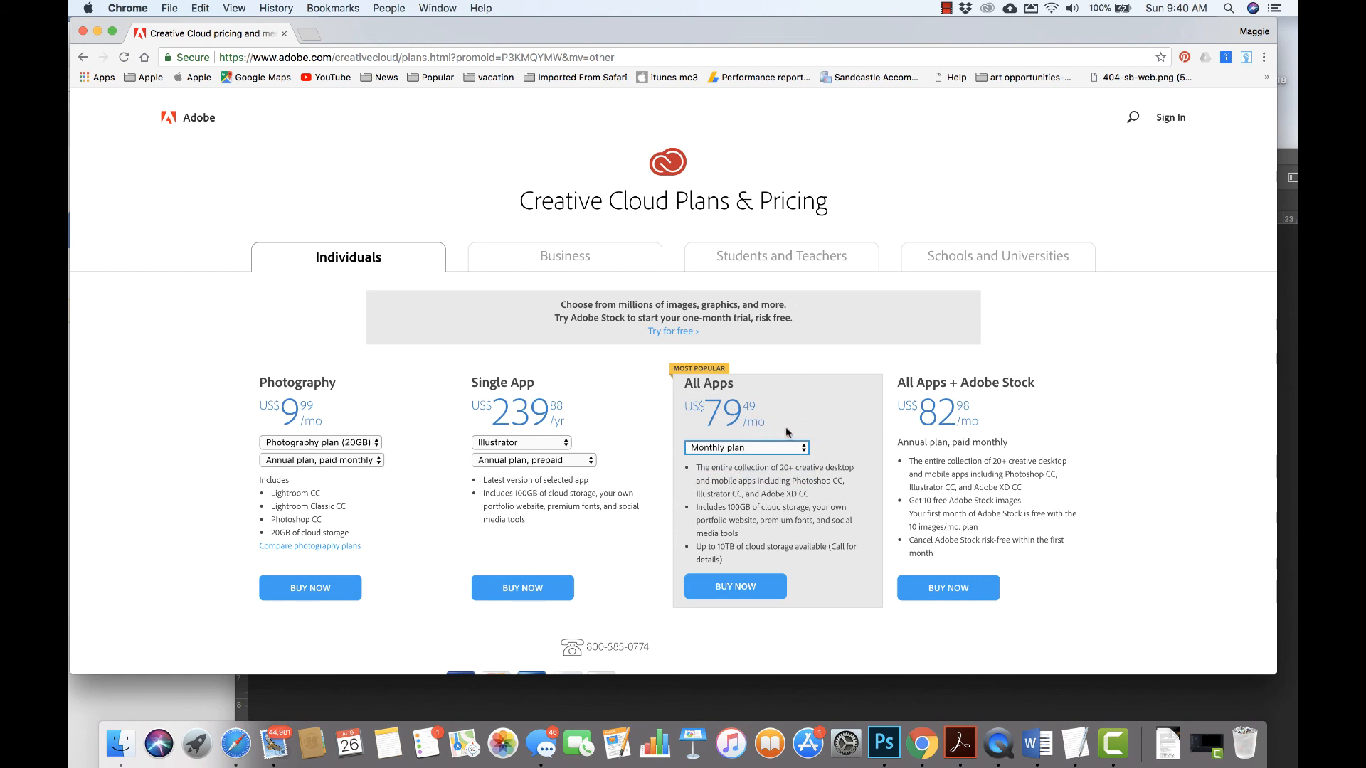
left_click(746, 446)
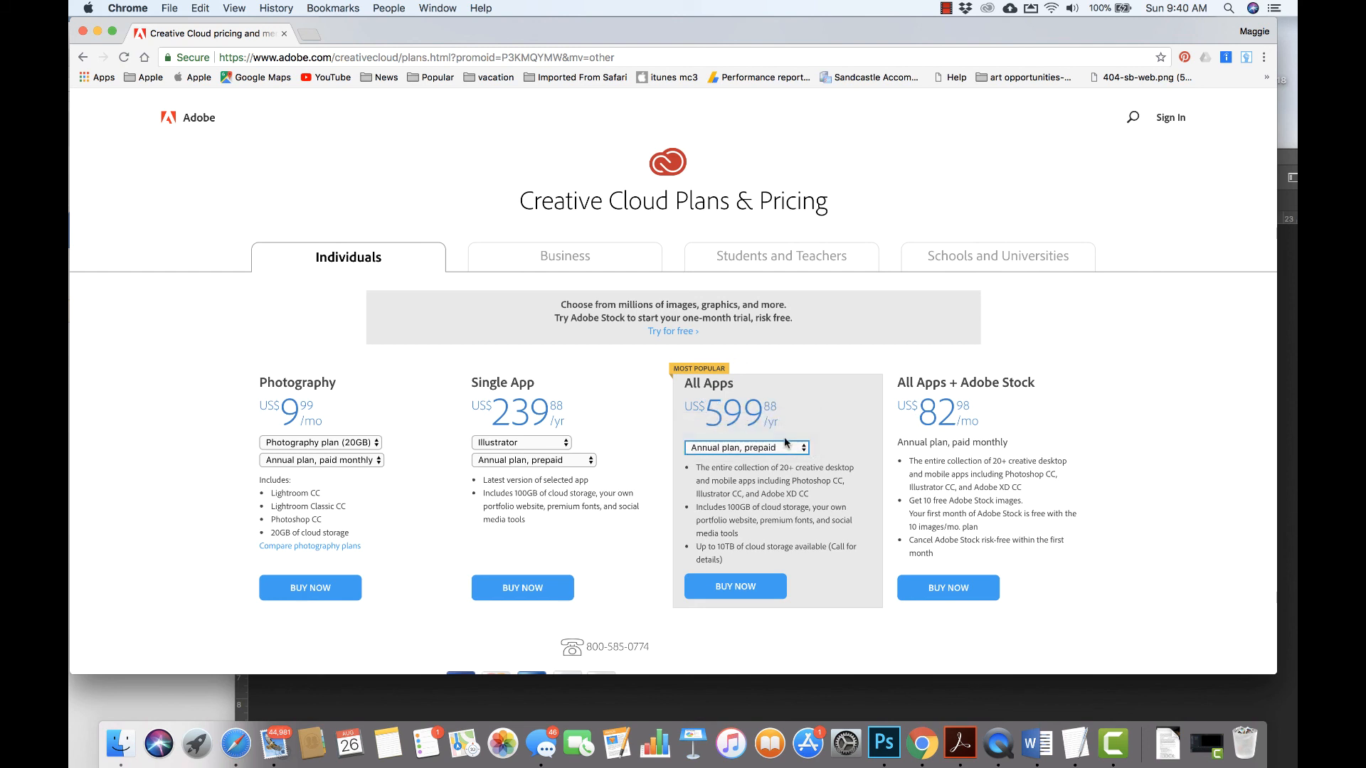
mouse_move(566, 457)
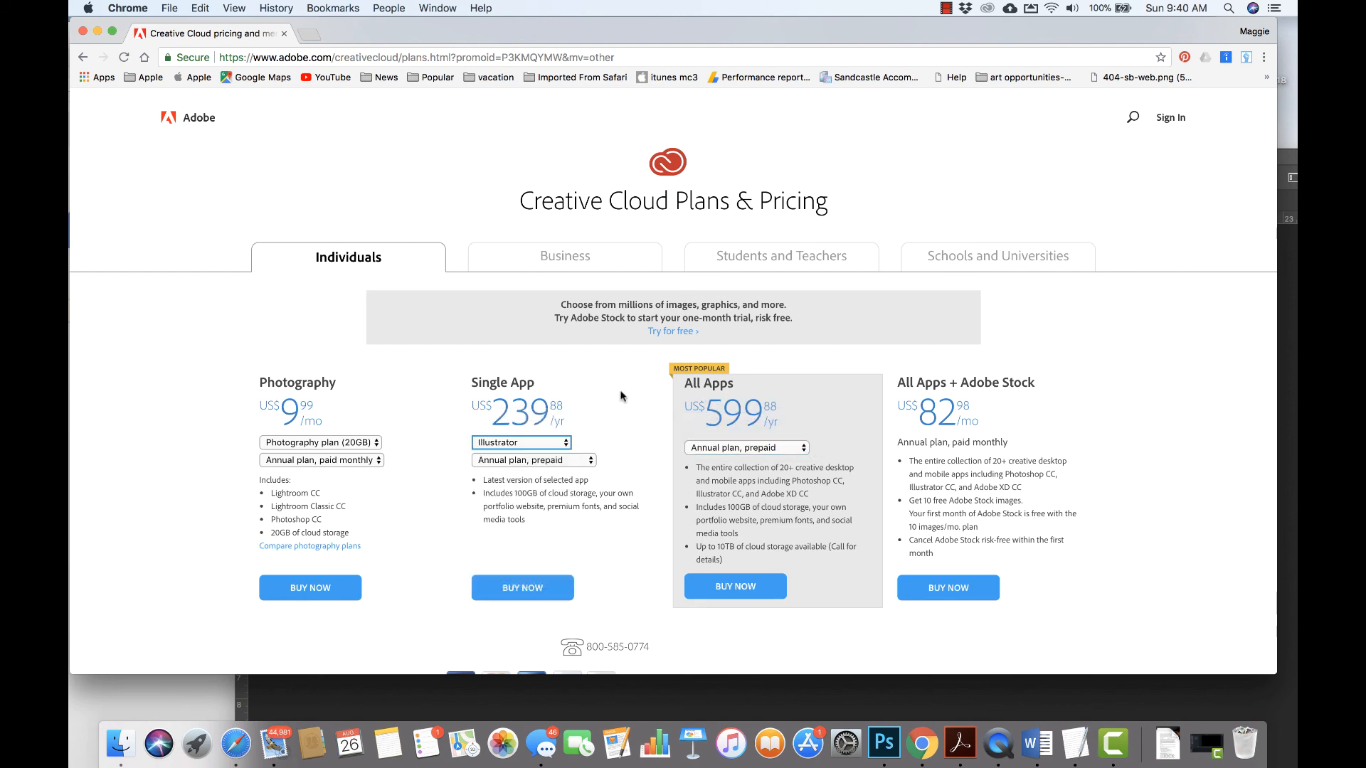
Step: Return to Students and Teachers pricing showing All Apps at US$19.99/mo
left_click(780, 256)
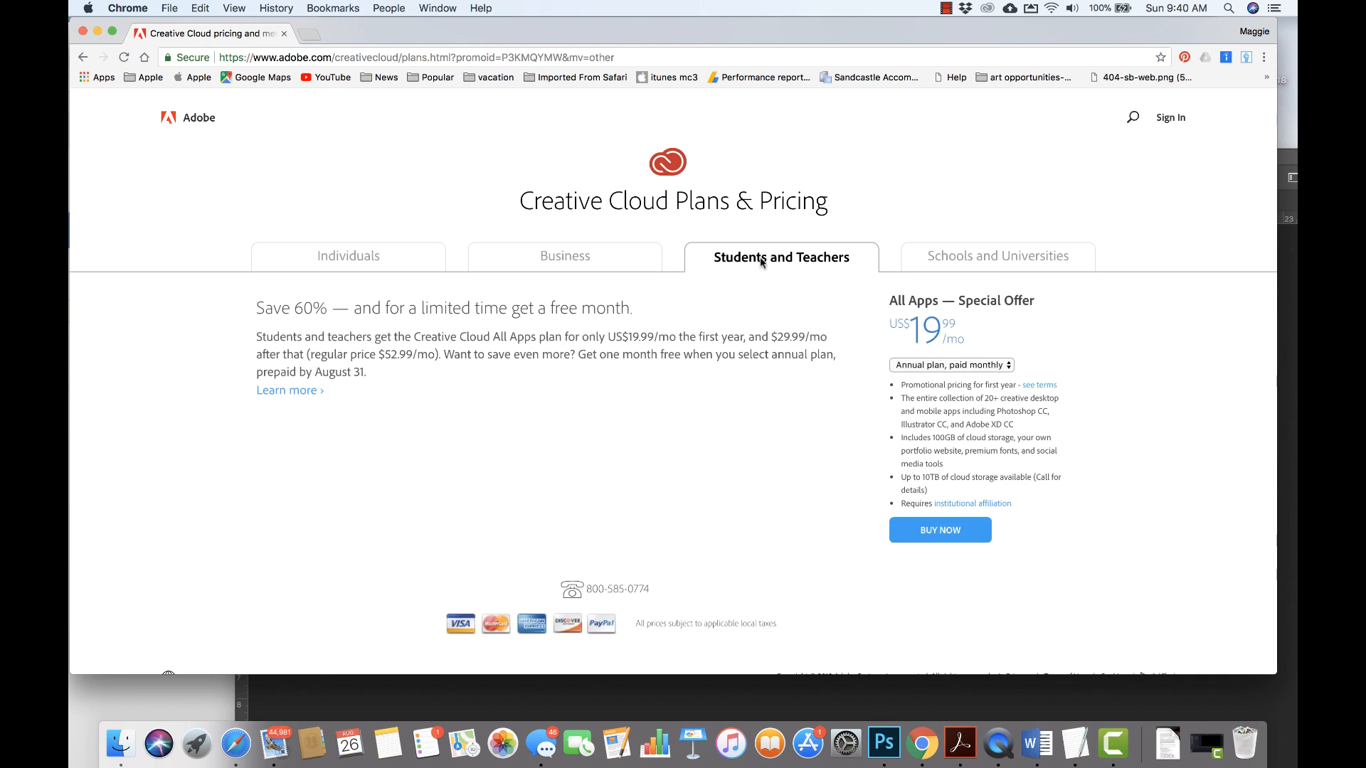
mouse_move(852, 452)
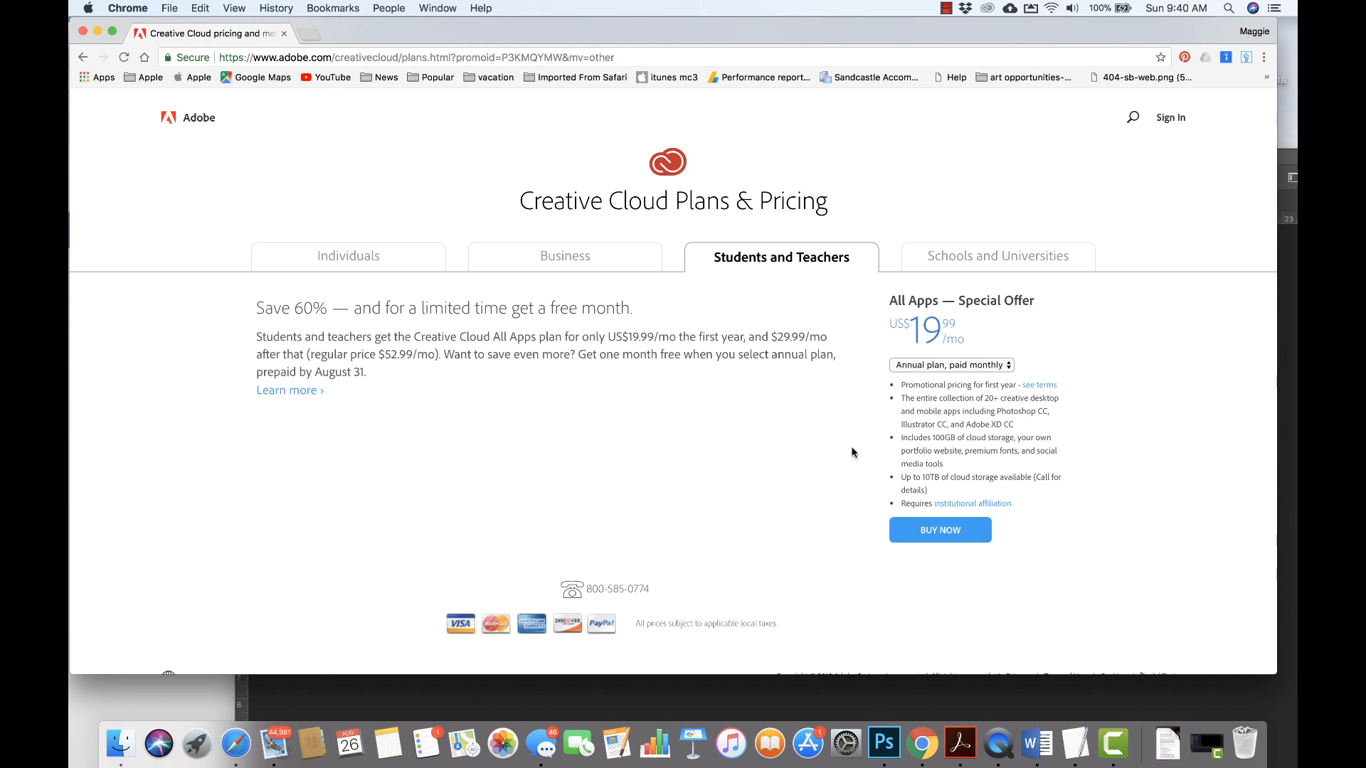
mouse_move(954, 260)
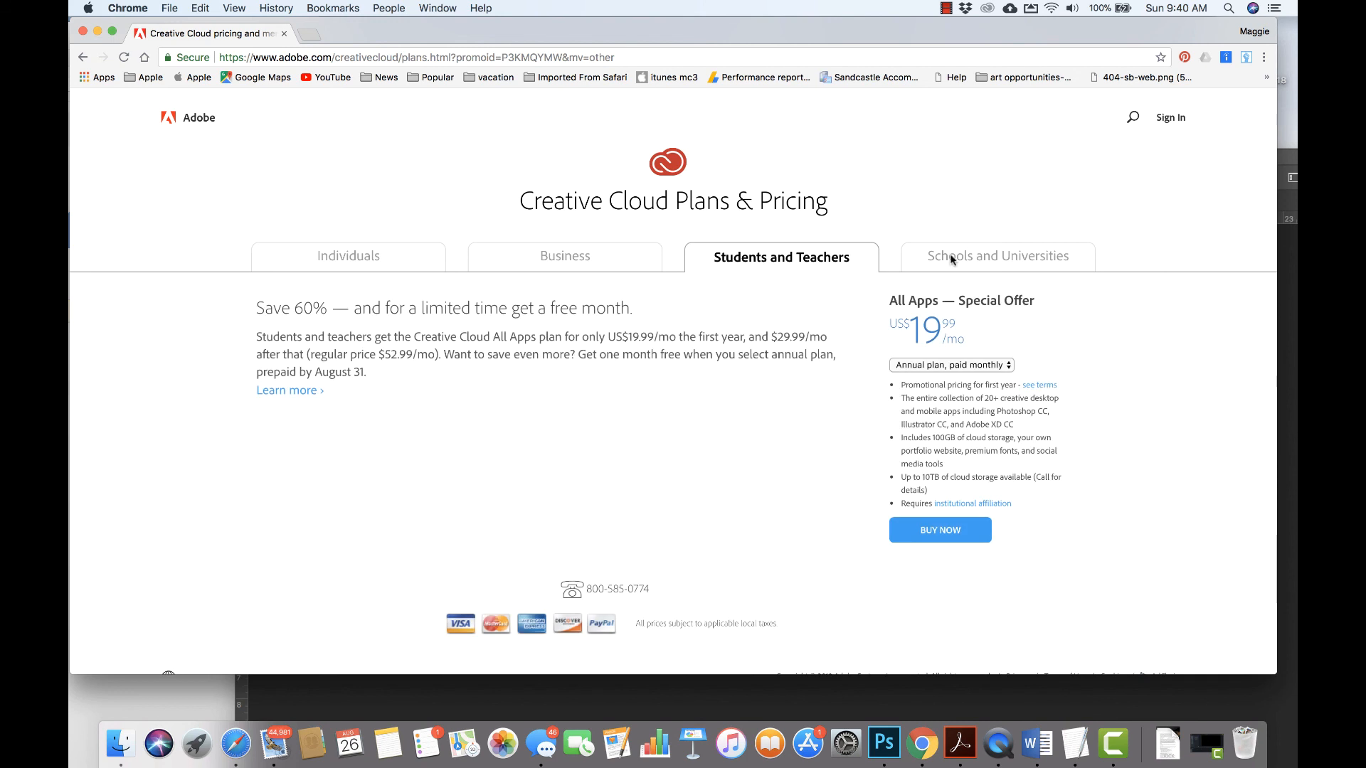
mouse_move(671, 261)
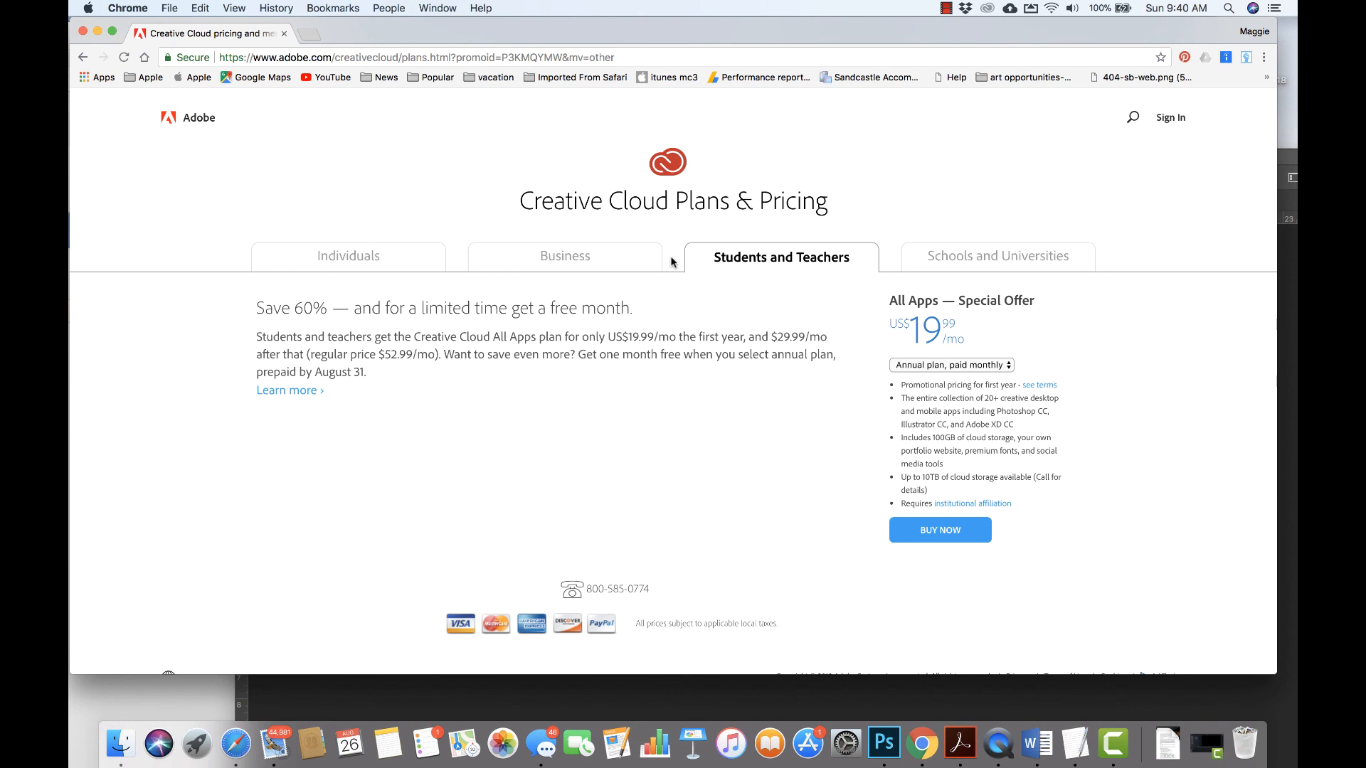
mouse_move(849, 5)
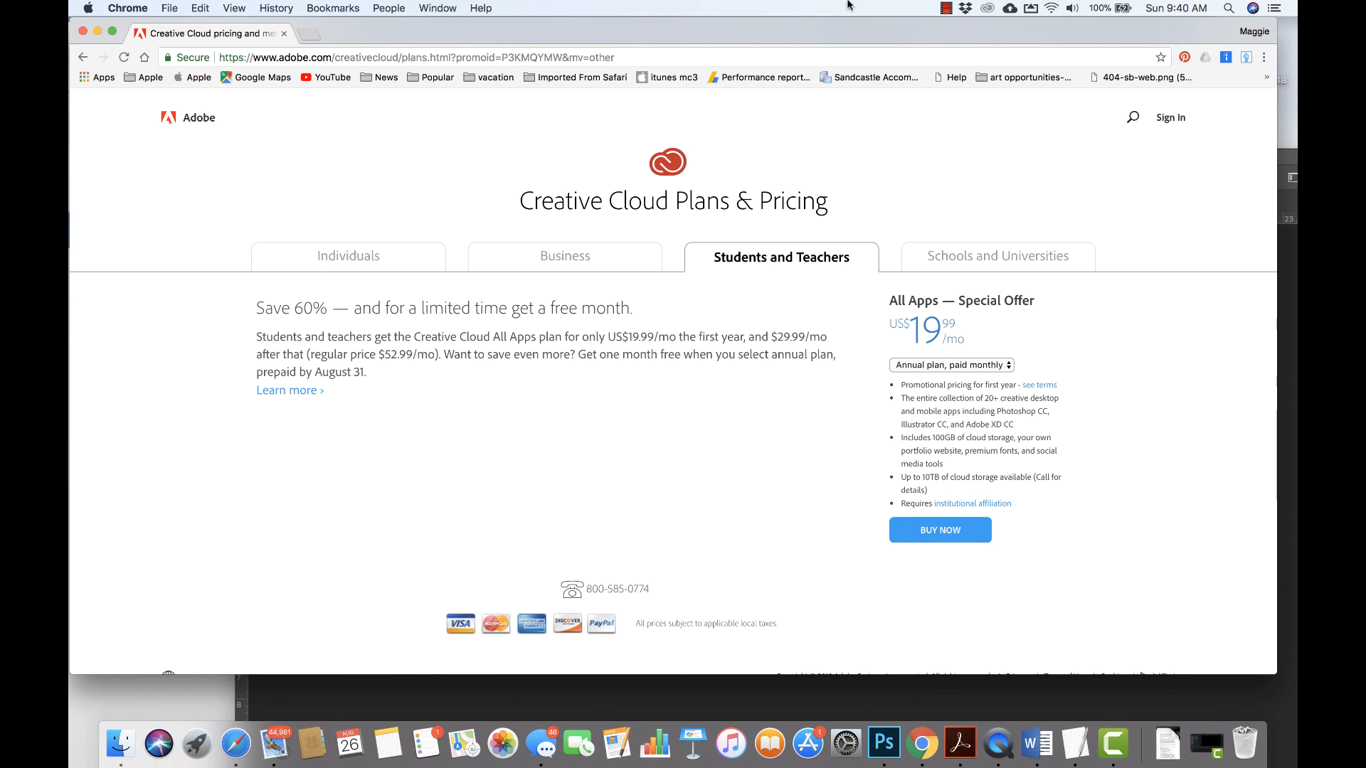